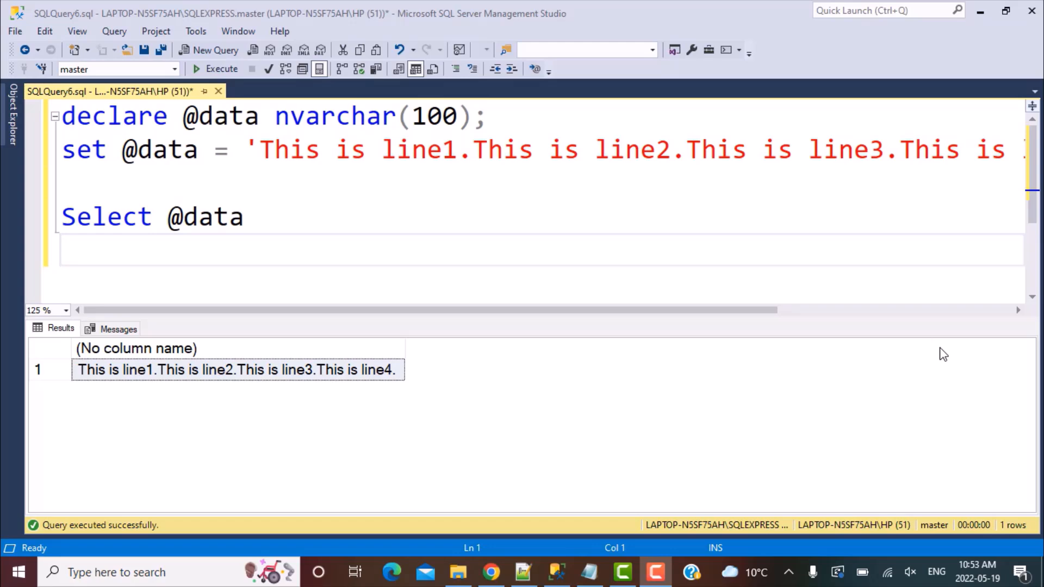
pyautogui.moveTo(185, 263)
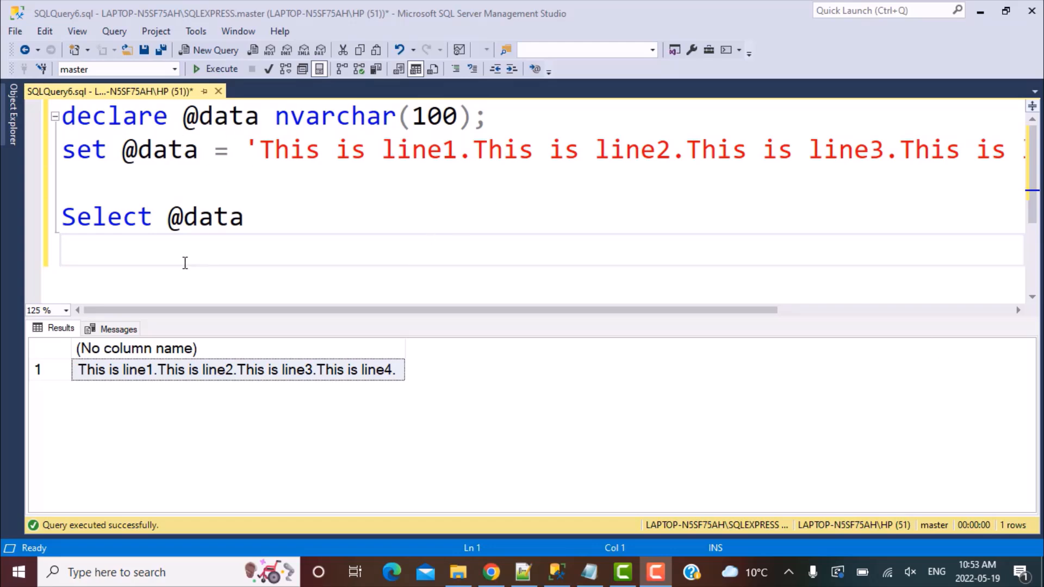
pyautogui.moveTo(174, 392)
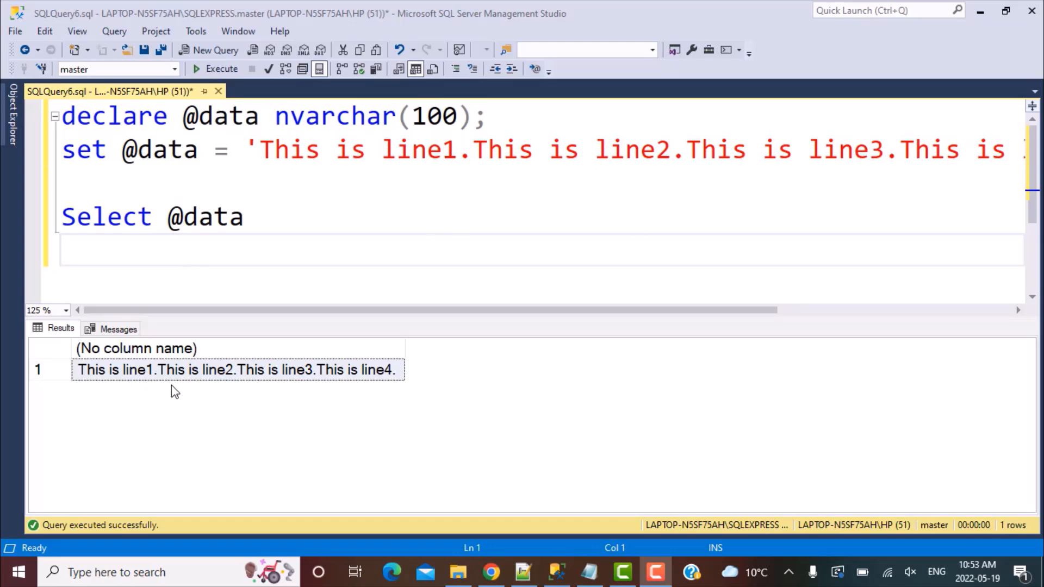
pyautogui.moveTo(308, 385)
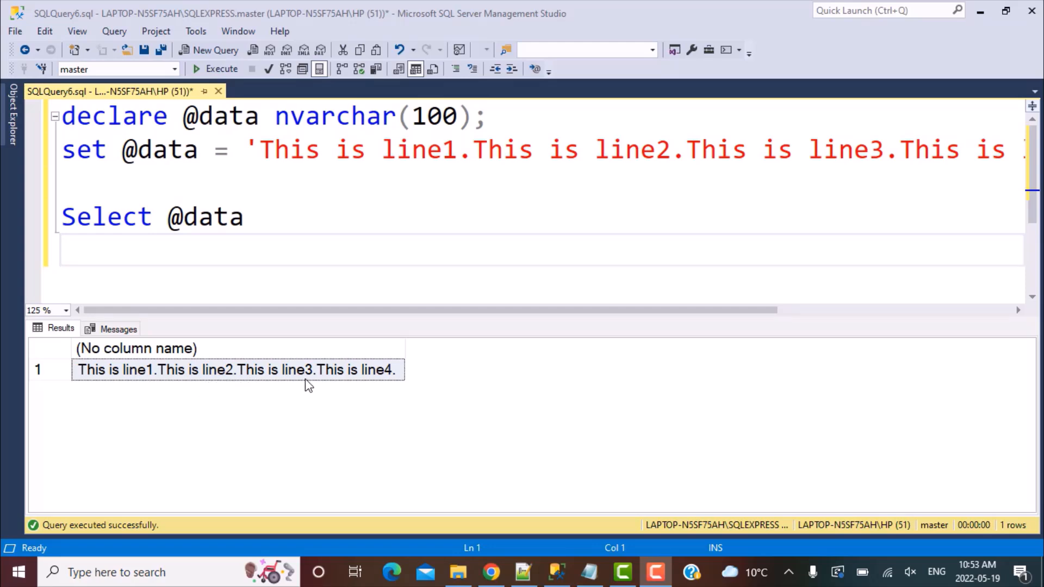
pyautogui.moveTo(319, 381)
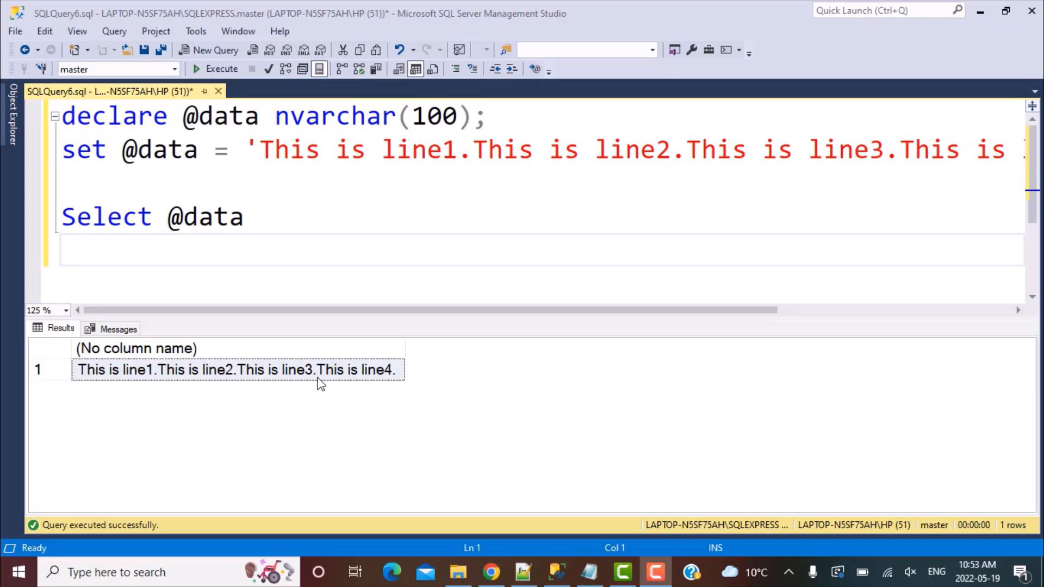
pyautogui.moveTo(137, 389)
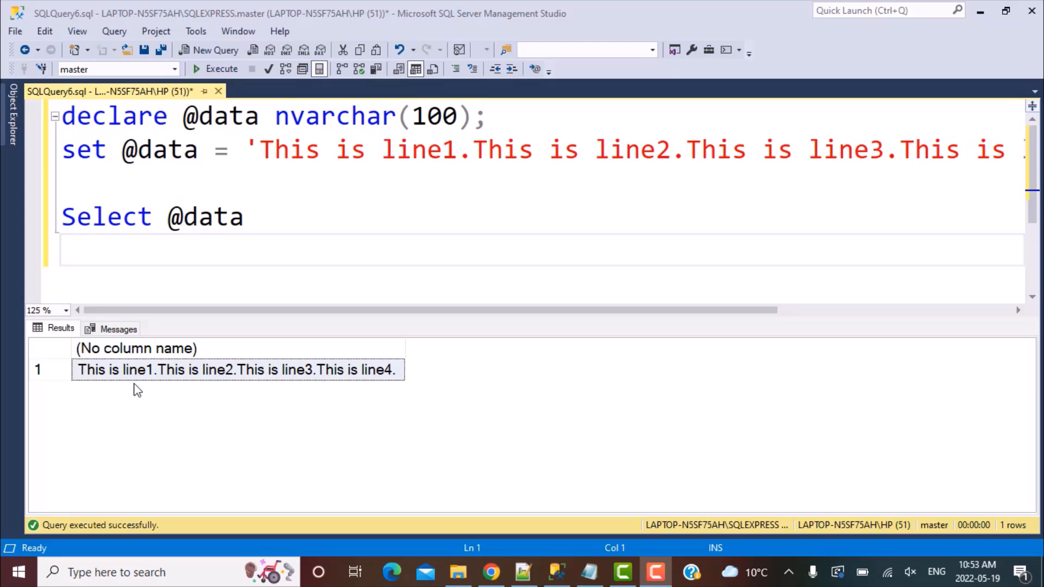
pyautogui.moveTo(263, 390)
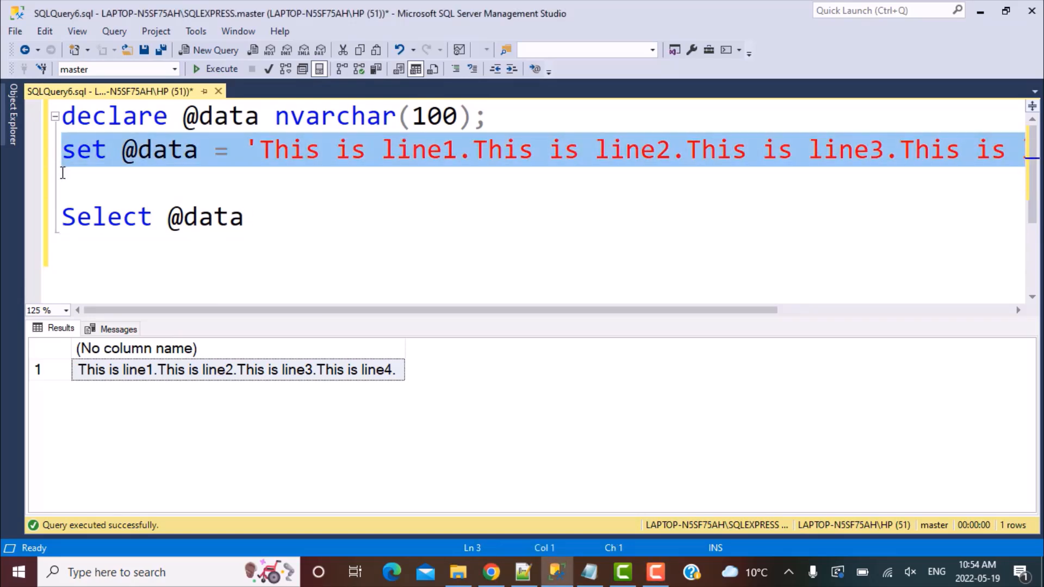
# Insert ' + CHAR(10) + CHAR(13) + ' after 'This is line1.' in the pasted SET line.
pyautogui.click(71, 185)
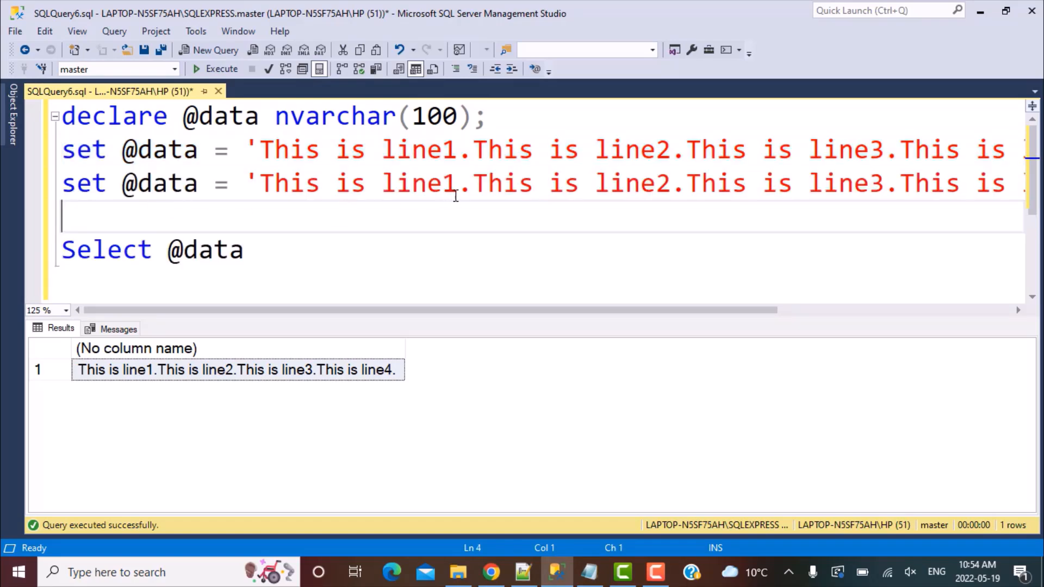
pyautogui.click(471, 183)
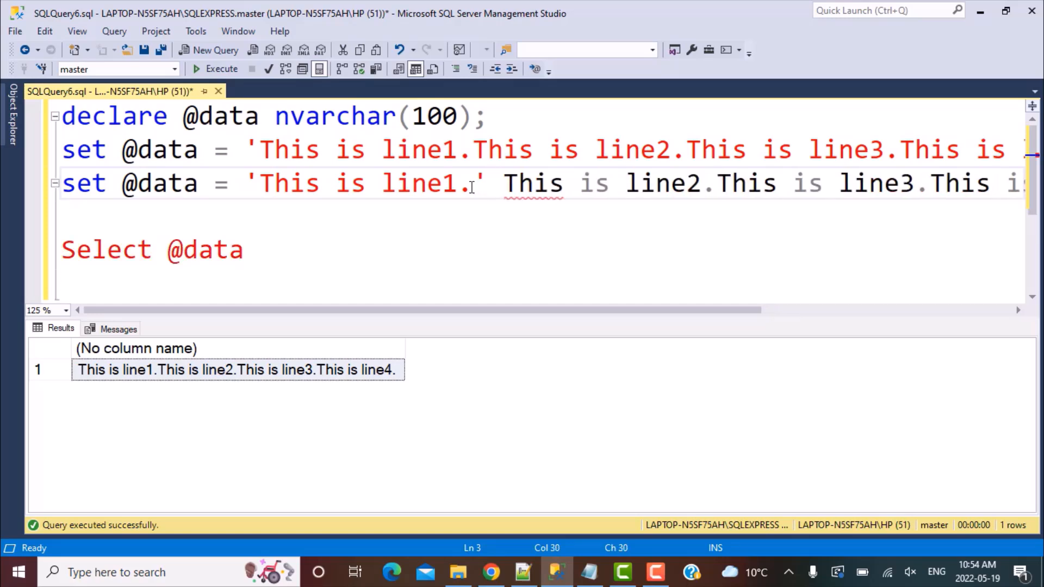
pyautogui.write('+ CHAR')
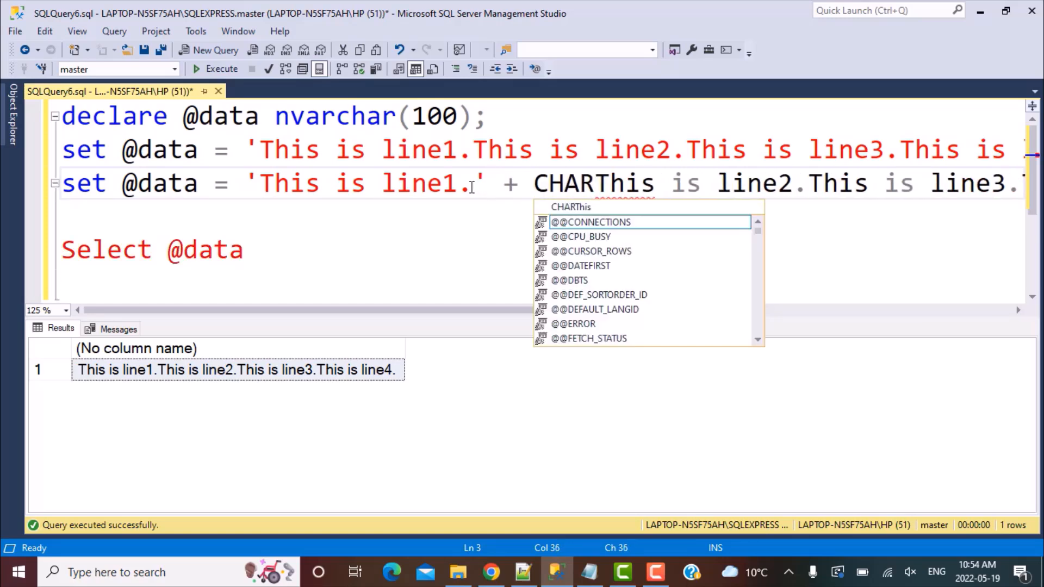
pyautogui.write('(10) + CHAR')
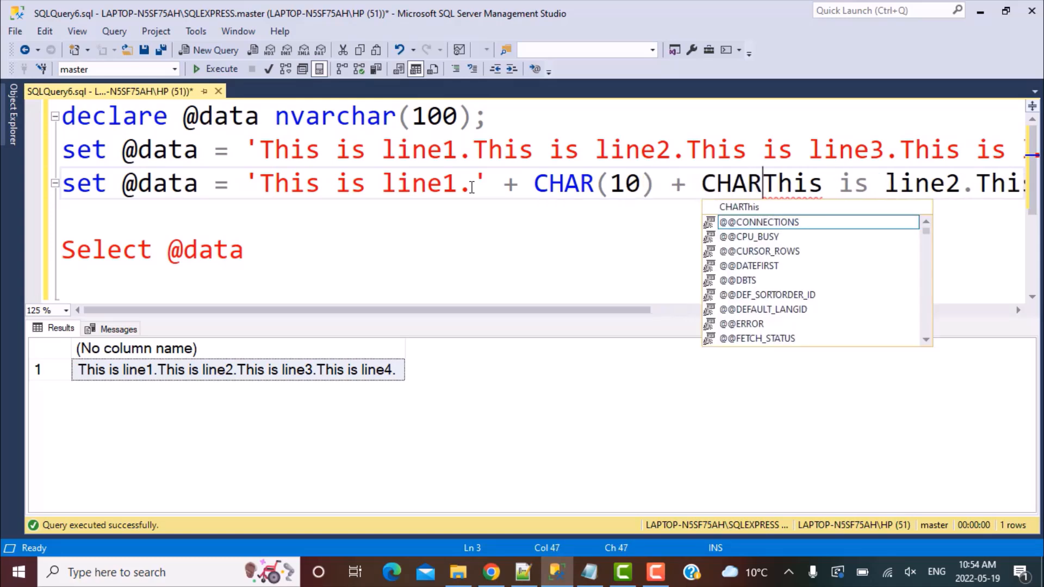
pyautogui.write('(13)')
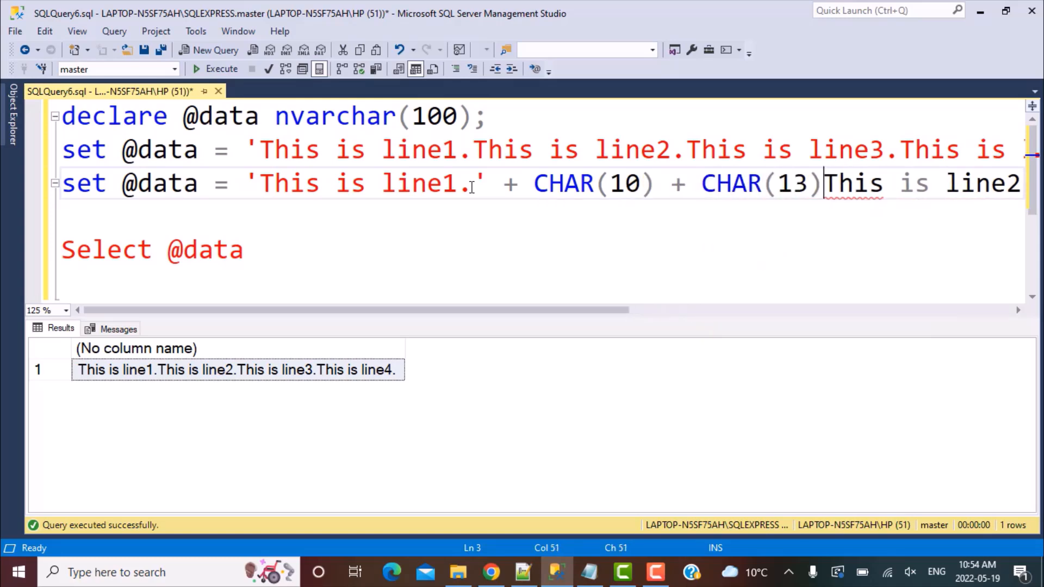
pyautogui.write('+')
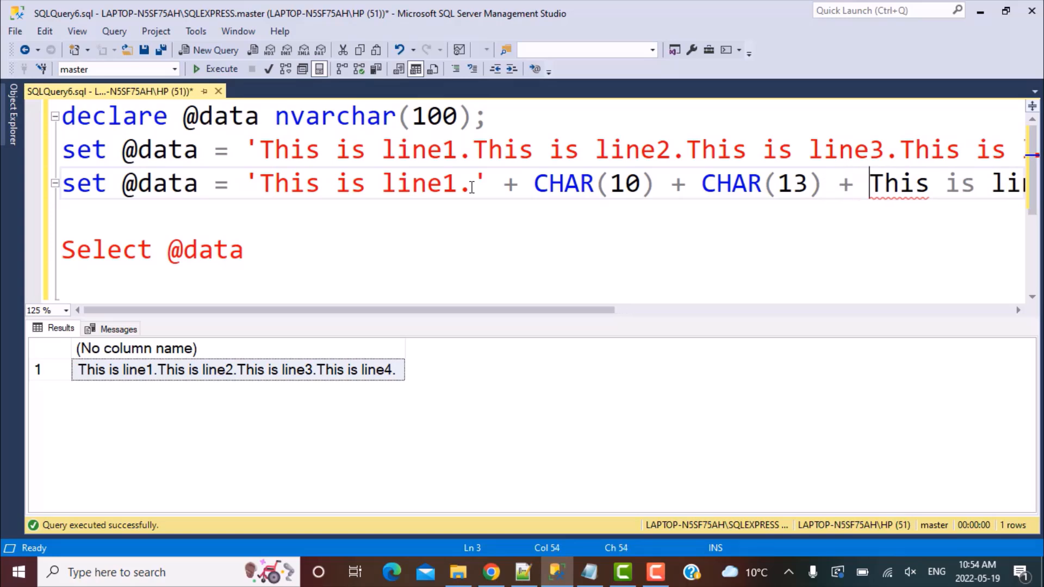
pyautogui.write("'")
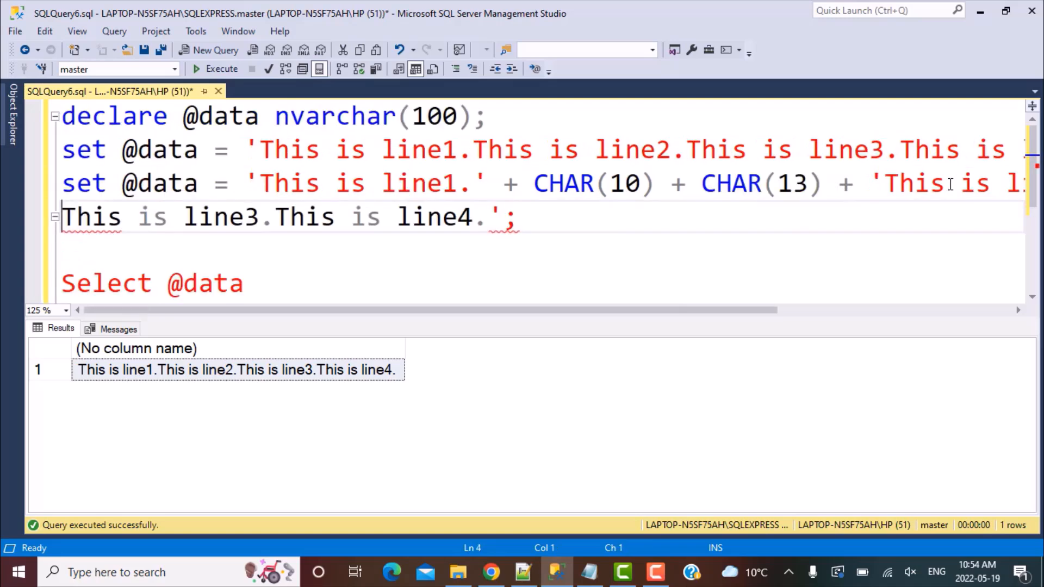
# Comment out the leftover remainder of the copied assignment with --.
pyautogui.write('--')
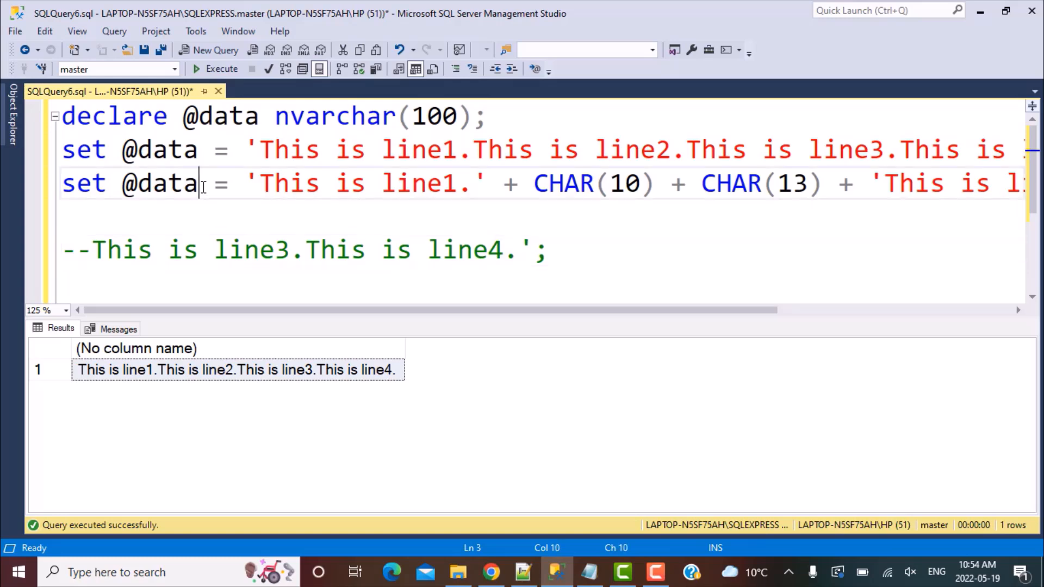
pyautogui.write('1')
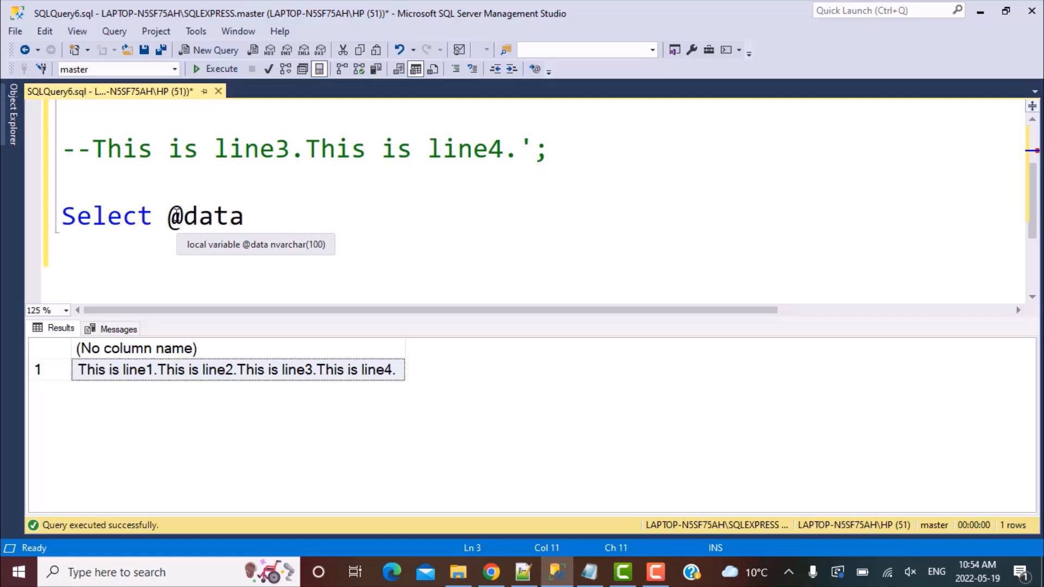
pyautogui.write('R')
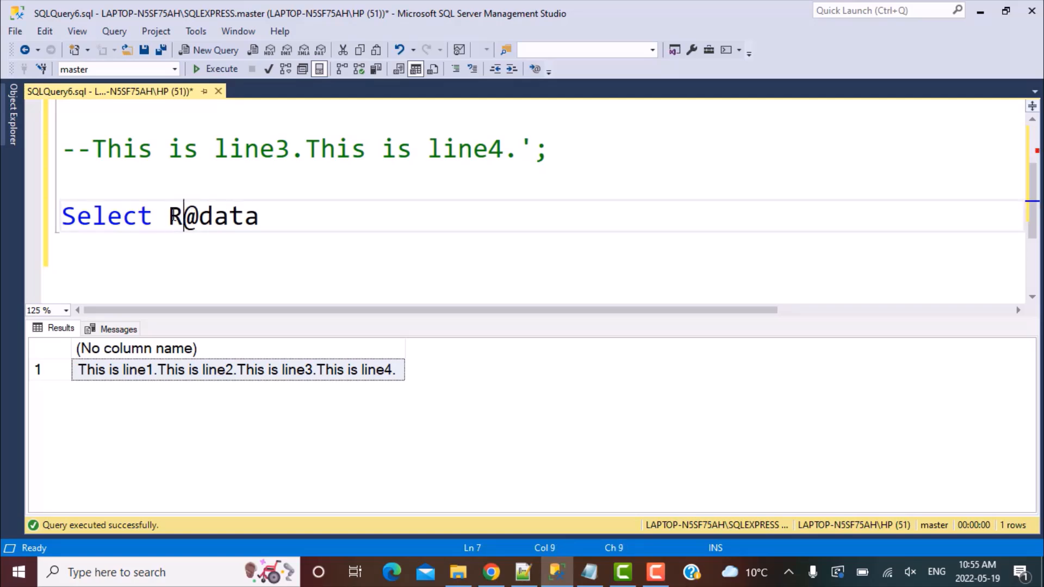
pyautogui.write('EPLACE(')
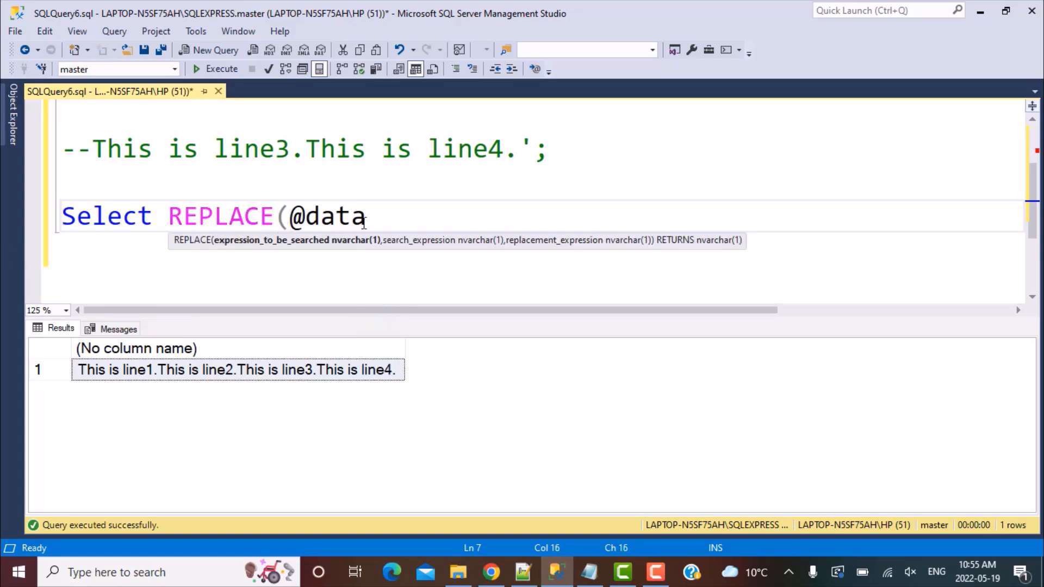
pyautogui.write(',')
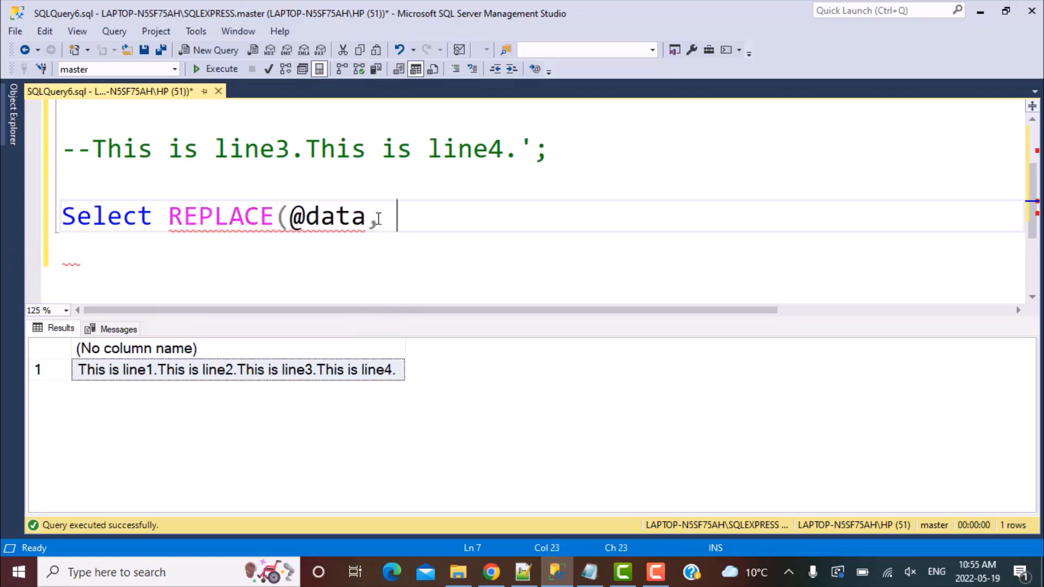
pyautogui.write("'")
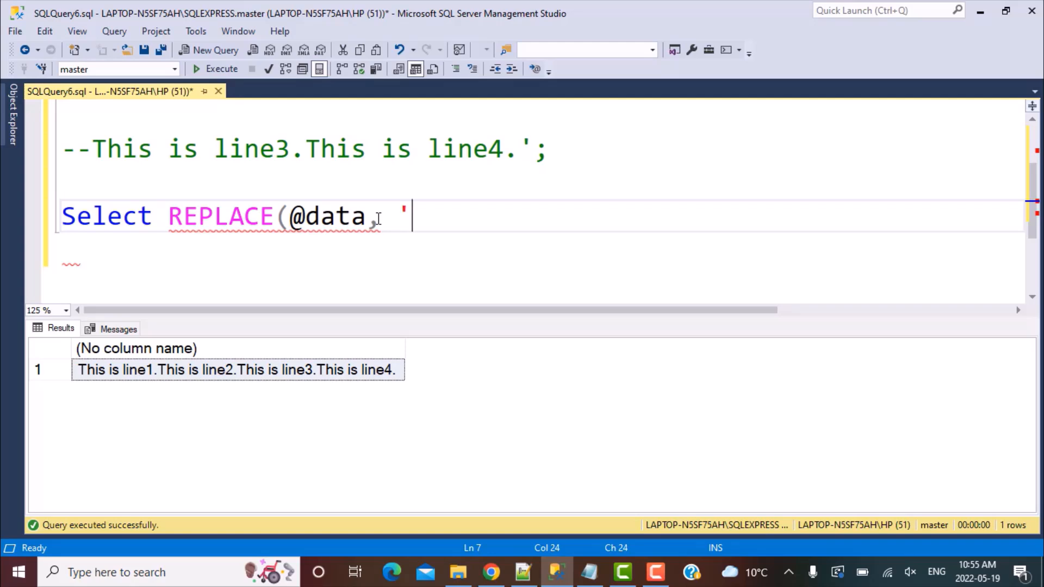
pyautogui.write(".'")
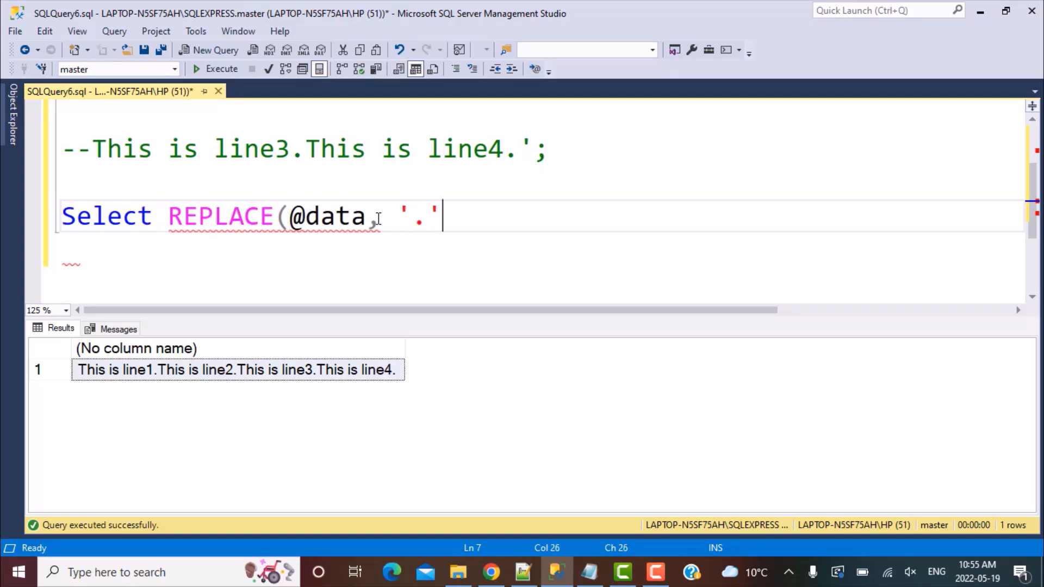
pyautogui.write(',')
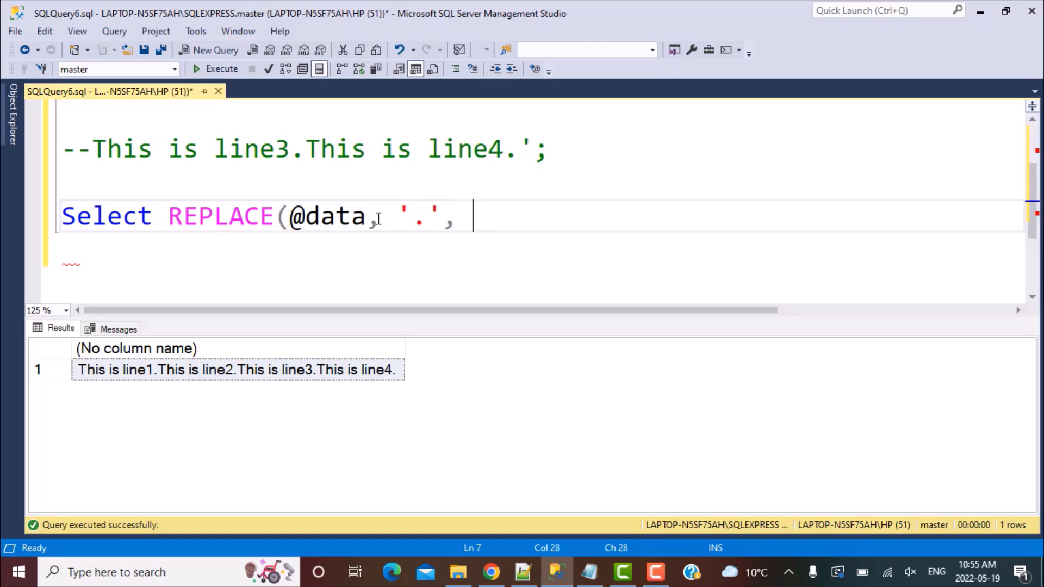
pyautogui.write("'")
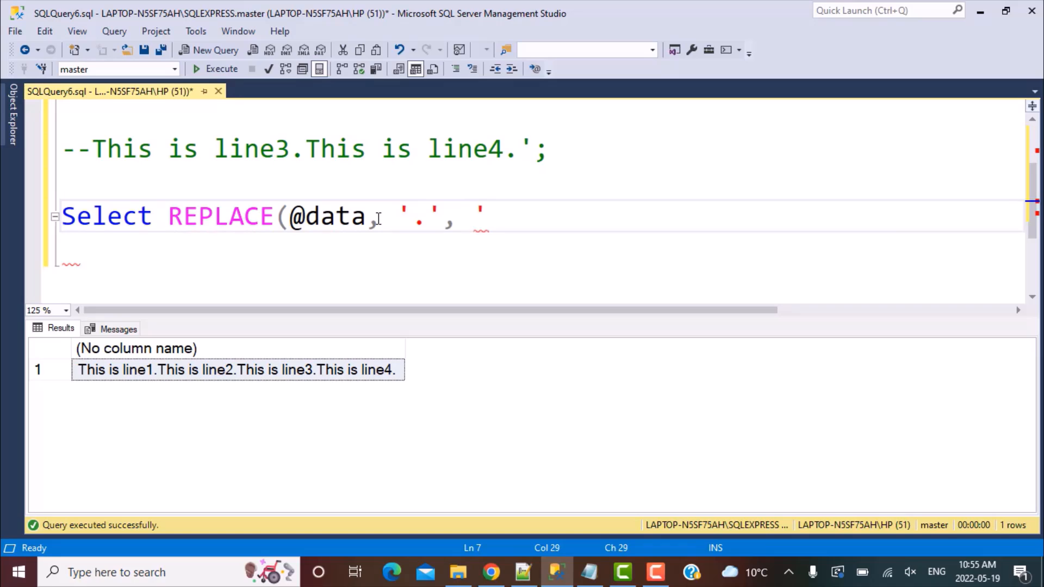
pyautogui.write('.')
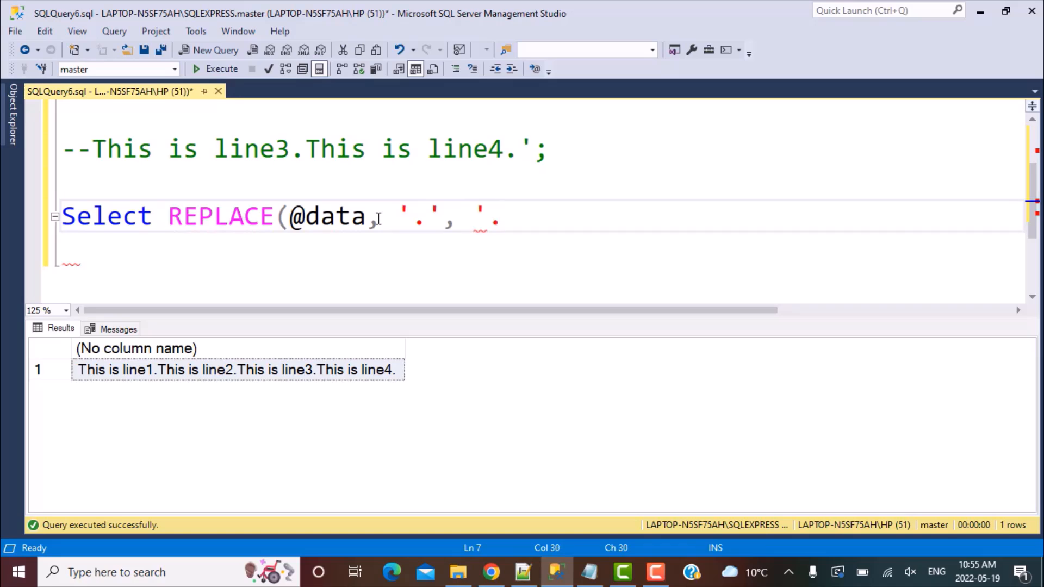
pyautogui.write("'")
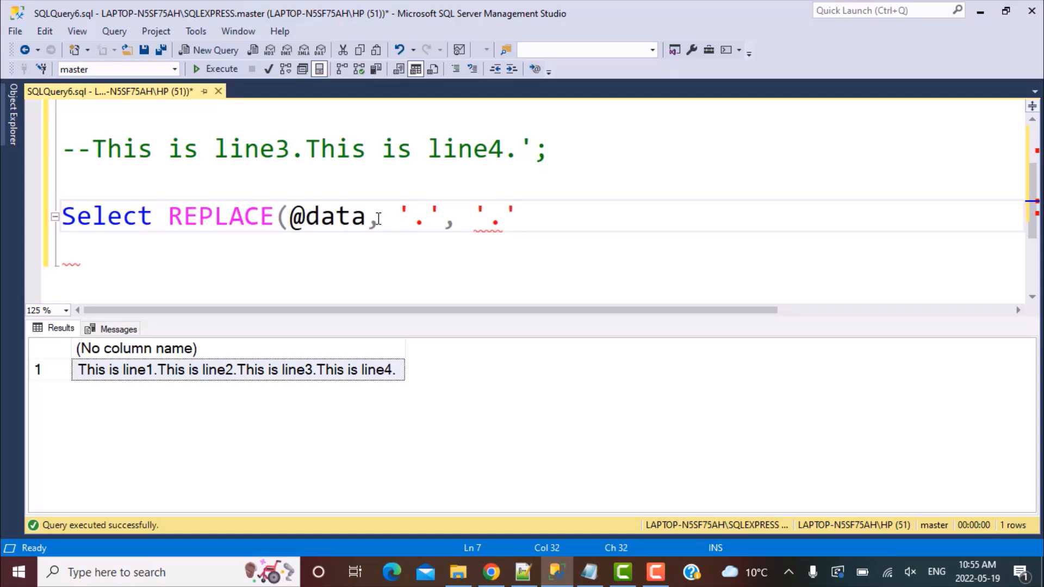
pyautogui.write('+ CHAR')
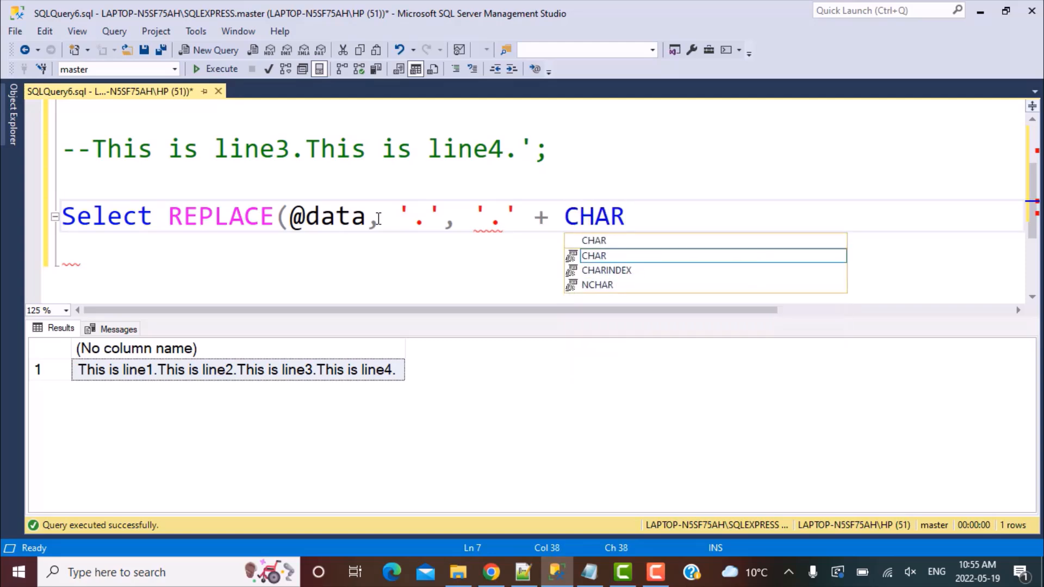
pyautogui.write('(10')
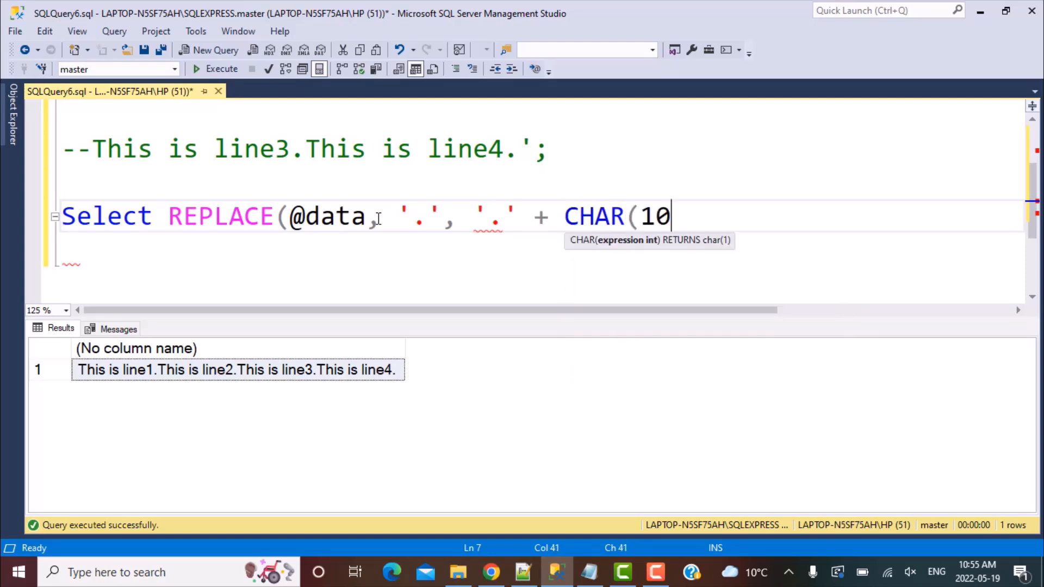
pyautogui.write(') + Ch')
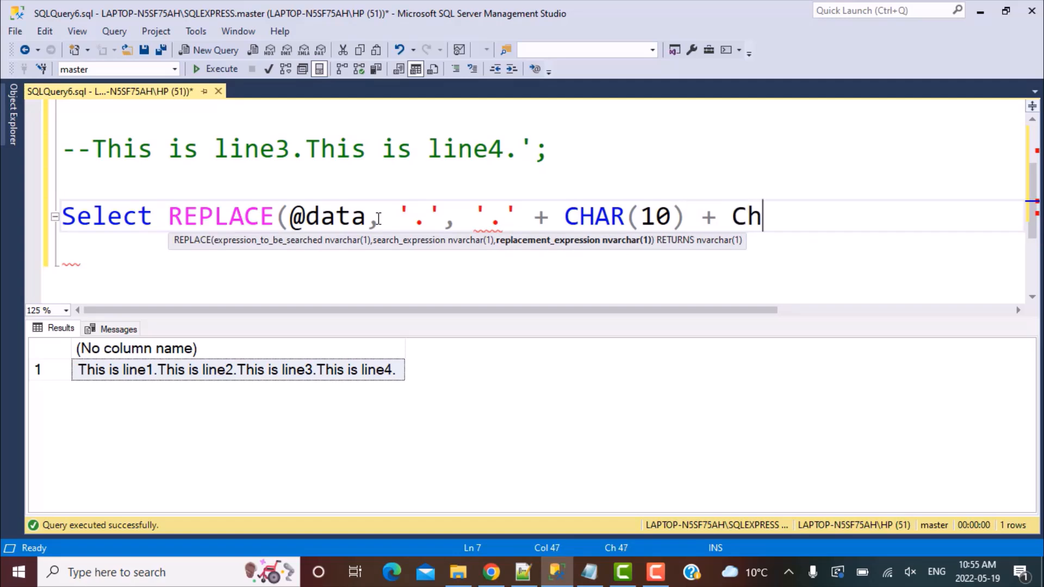
pyautogui.write('AR')
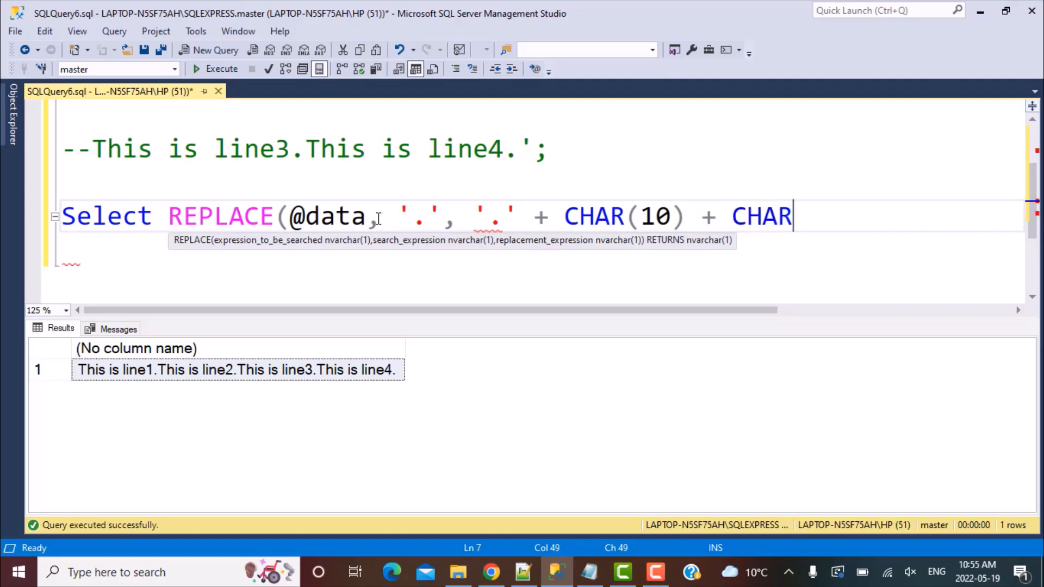
pyautogui.write('(13)')
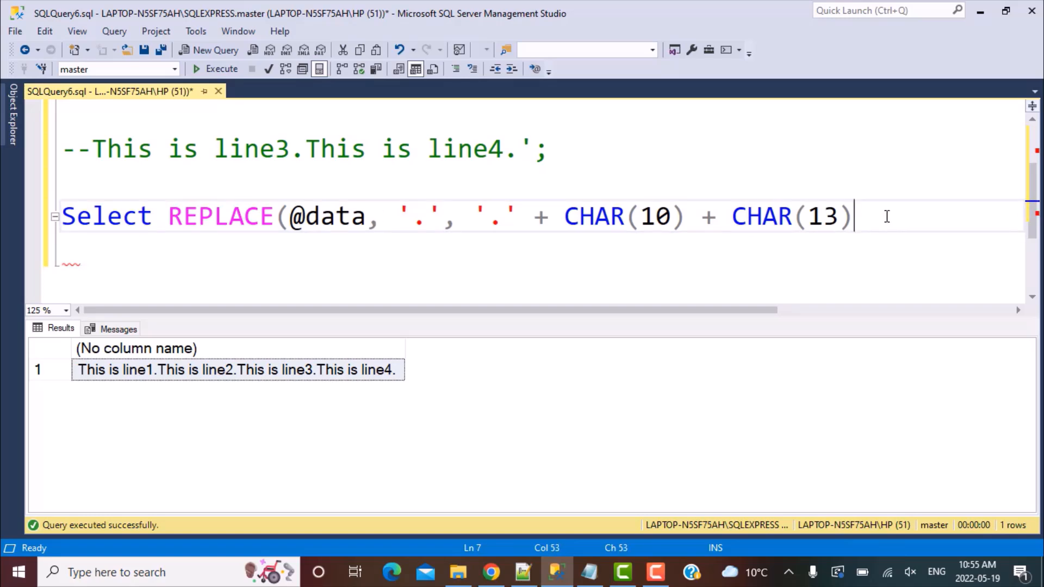
pyautogui.write(')')
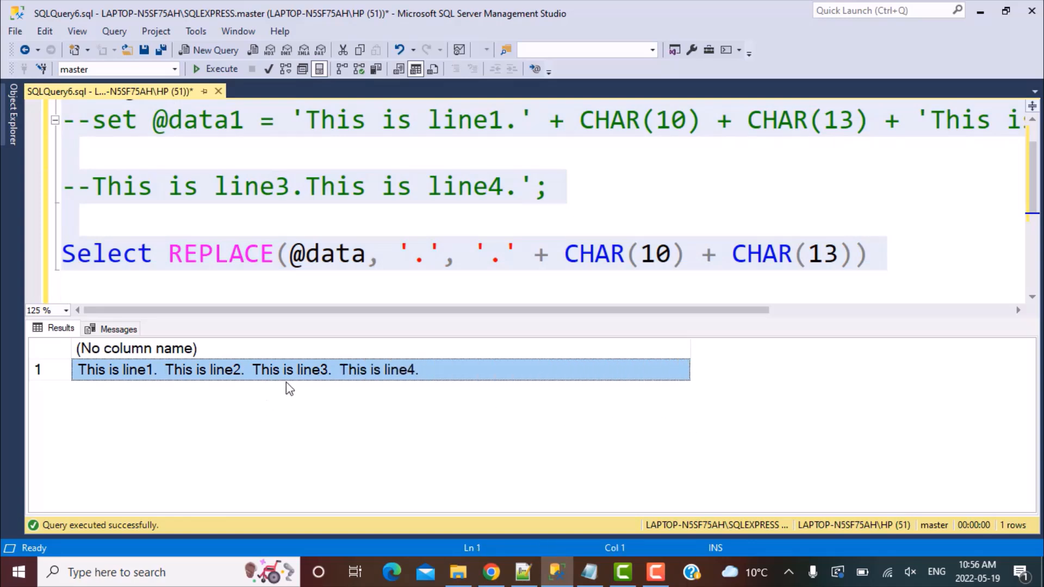
pyautogui.moveTo(164, 380)
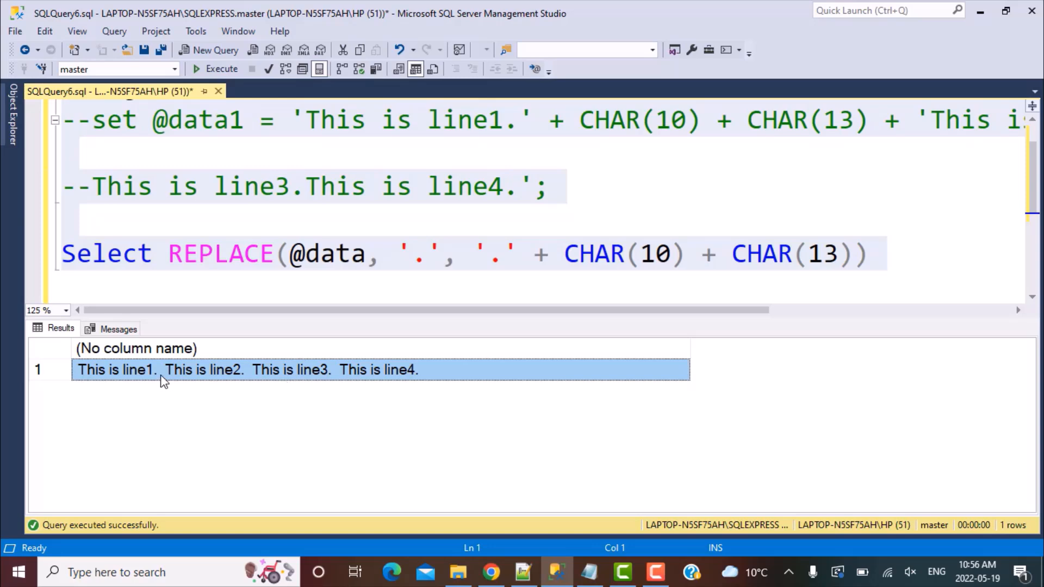
pyautogui.moveTo(165, 378)
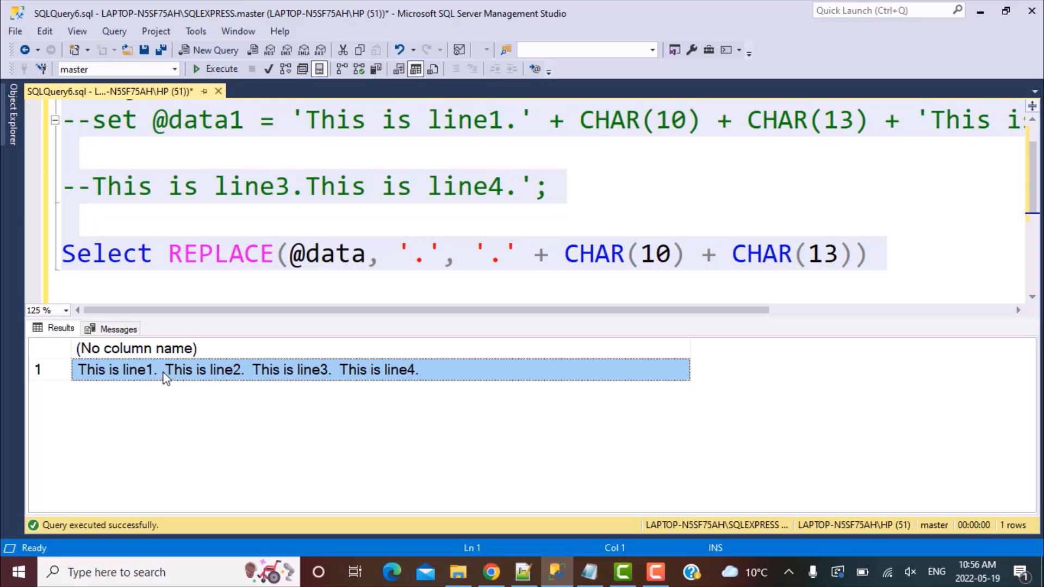
pyautogui.moveTo(203, 378)
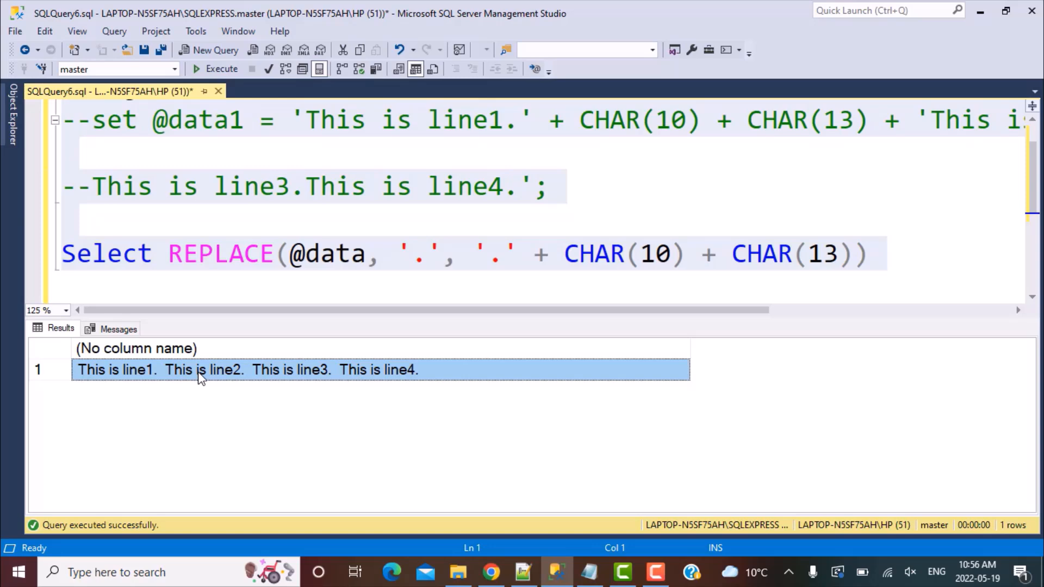
pyautogui.moveTo(591, 572)
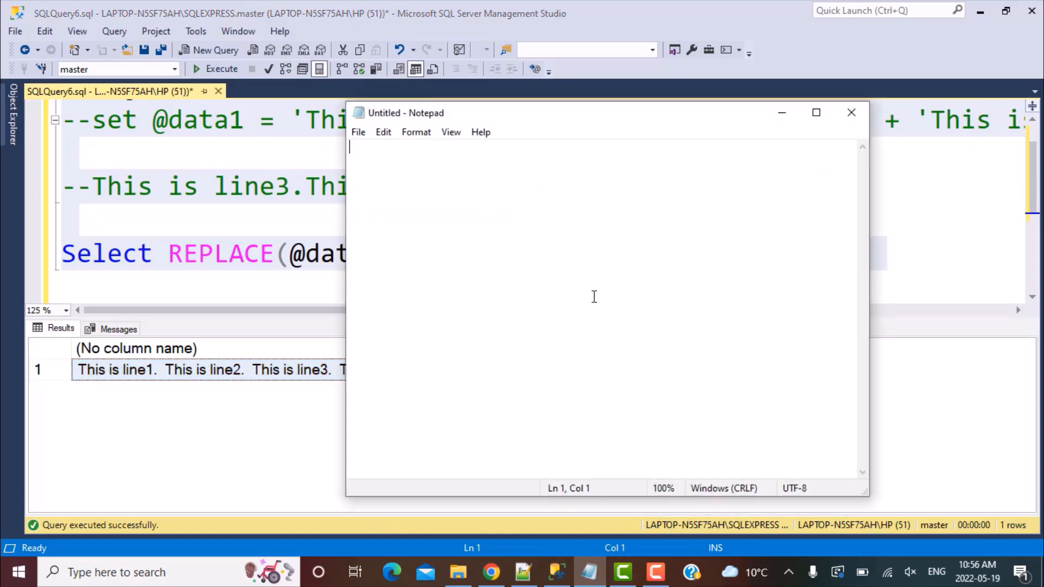
# Paste the result into Notepad: 'This is line1. ... This is line4.' on one line.
pyautogui.write('This is line1.  This is line2.  This is line3.  This is line4.')
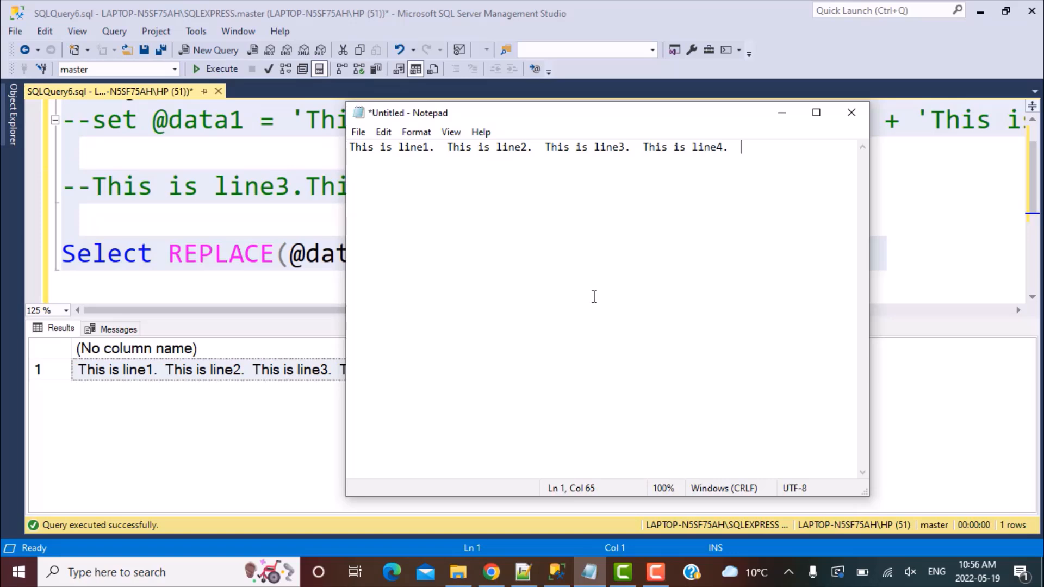
pyautogui.moveTo(444, 147)
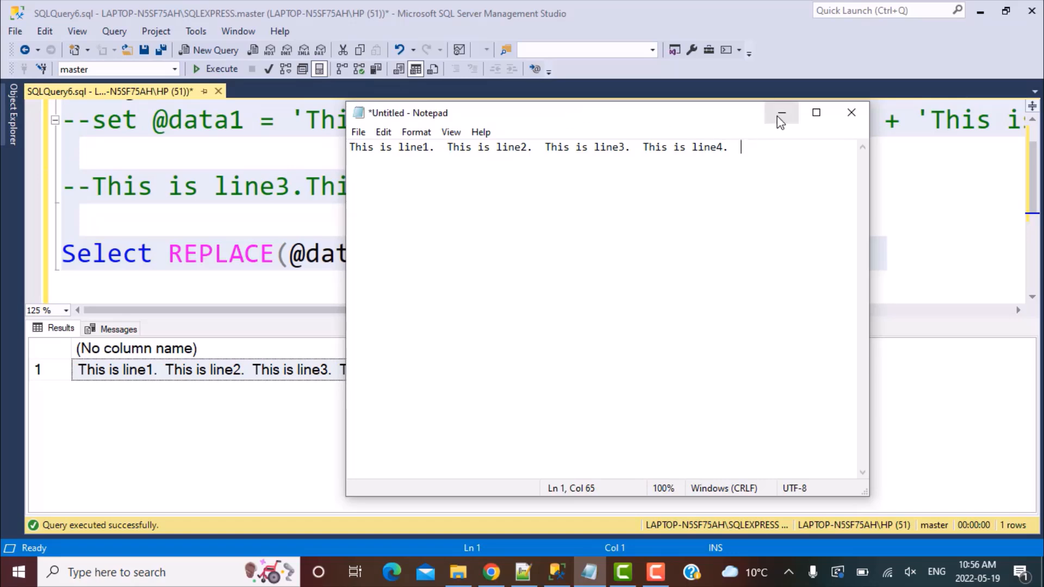
# Minimize Notepad and reach the Tools menu in SSMS.
pyautogui.click(782, 112)
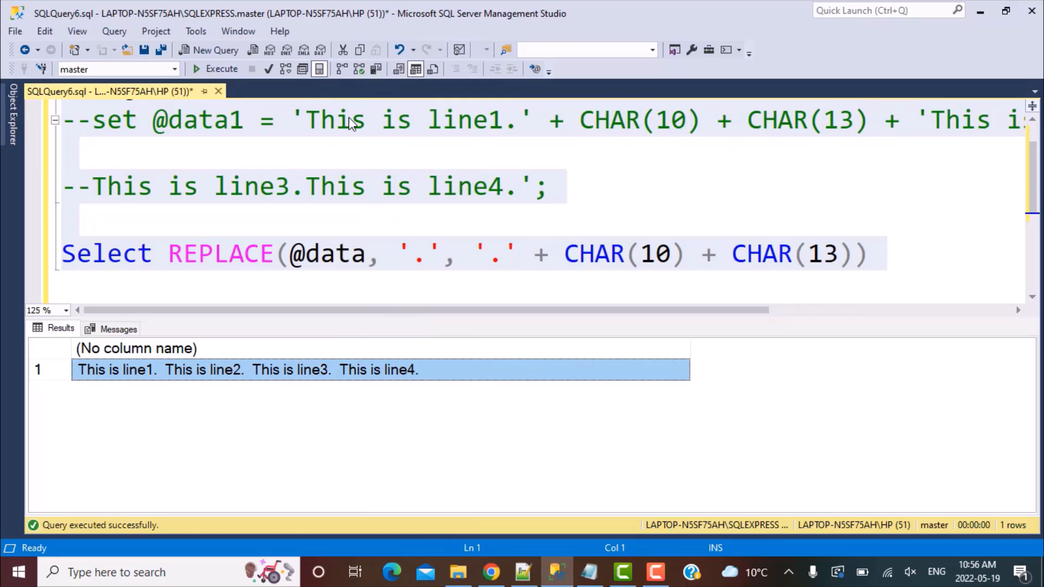
pyautogui.moveTo(194, 31)
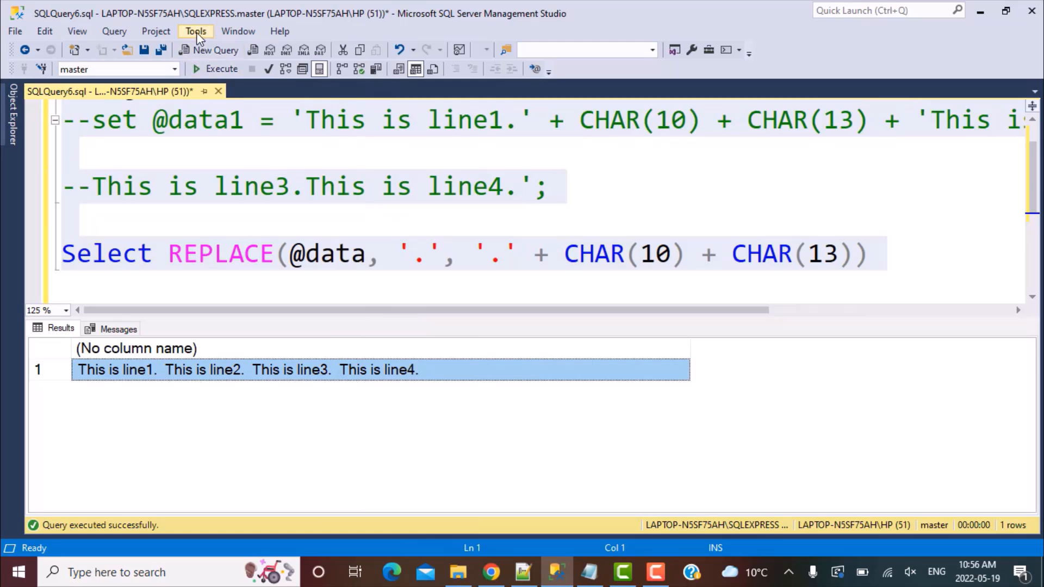
pyautogui.click(196, 30)
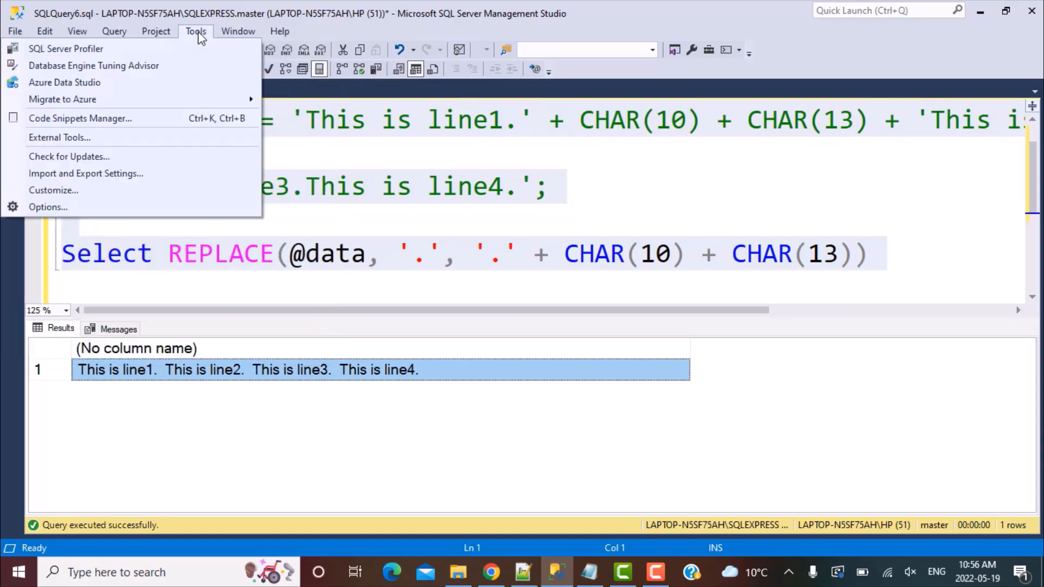
pyautogui.moveTo(48, 207)
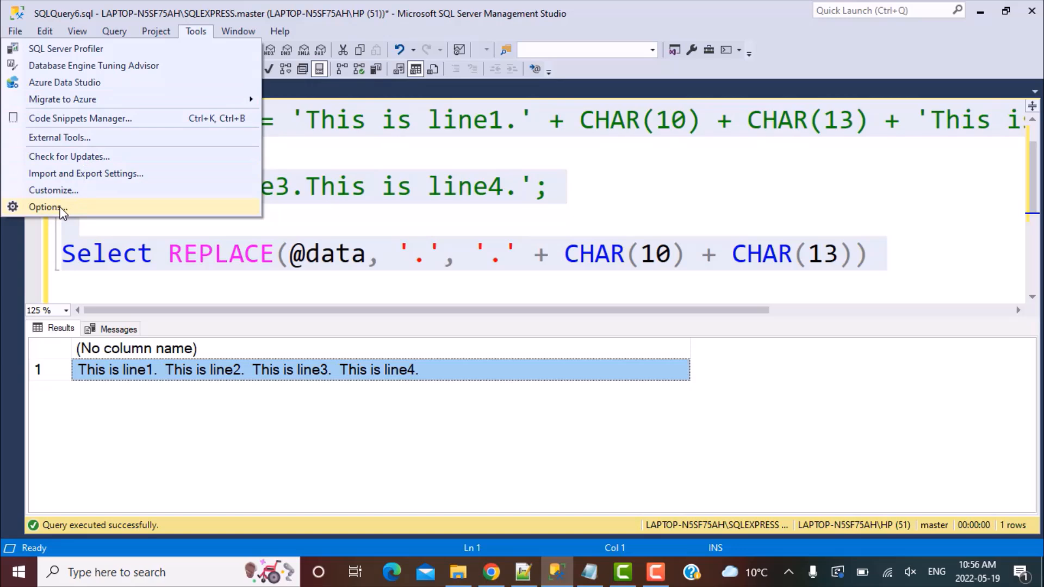
pyautogui.click(46, 206)
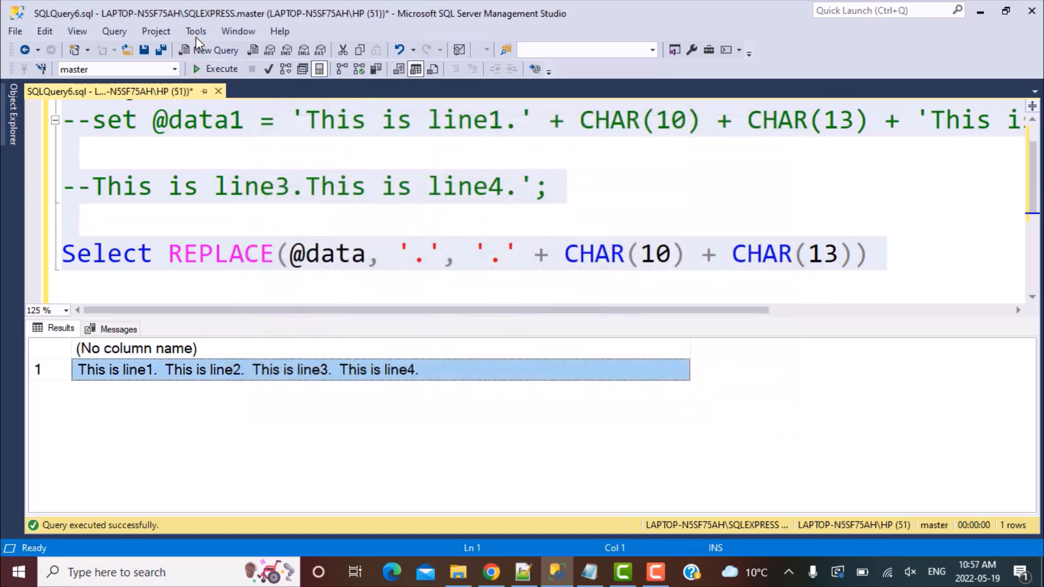
pyautogui.click(195, 31)
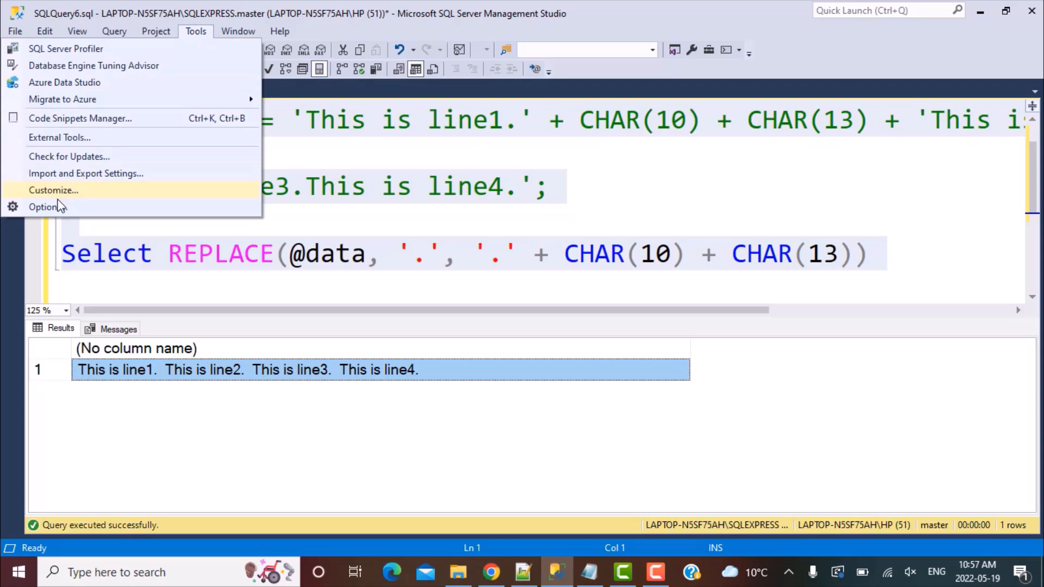
# In Options > Query Results > SQL Server > Results to Grid, tick 'Retain CR/LF on copy or save'.
pyautogui.click(43, 206)
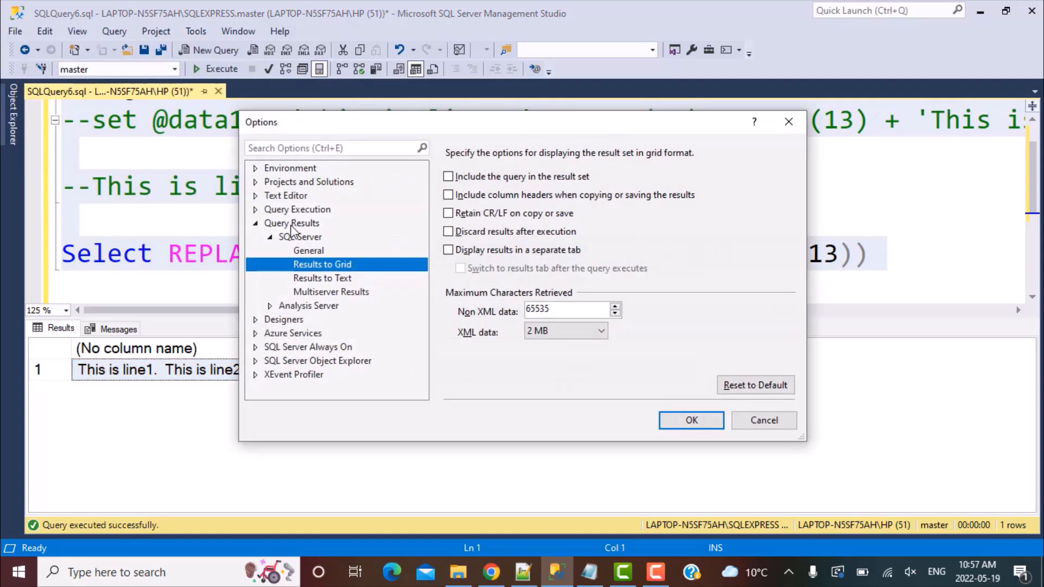
pyautogui.click(292, 223)
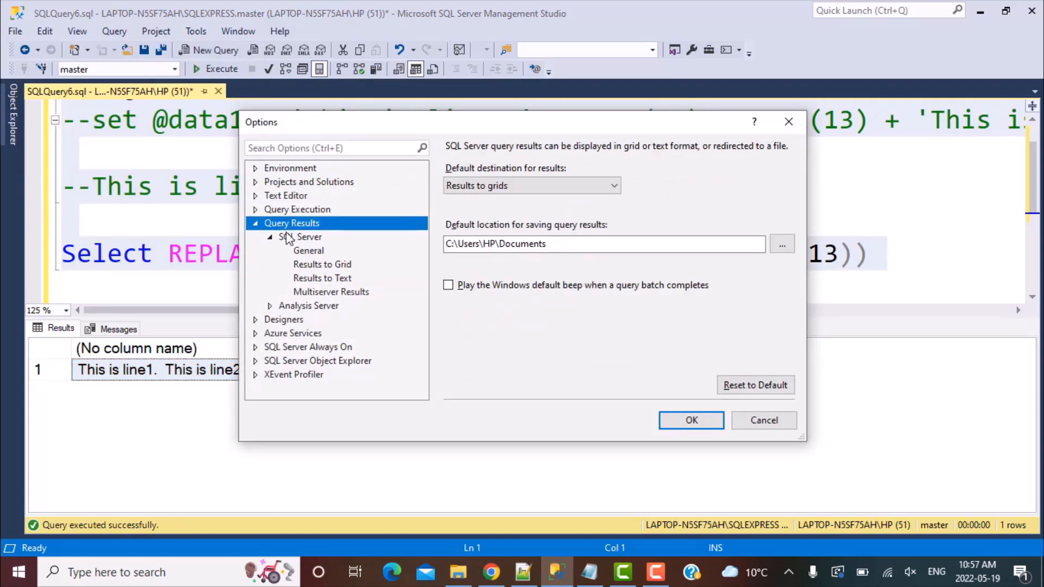
pyautogui.click(300, 236)
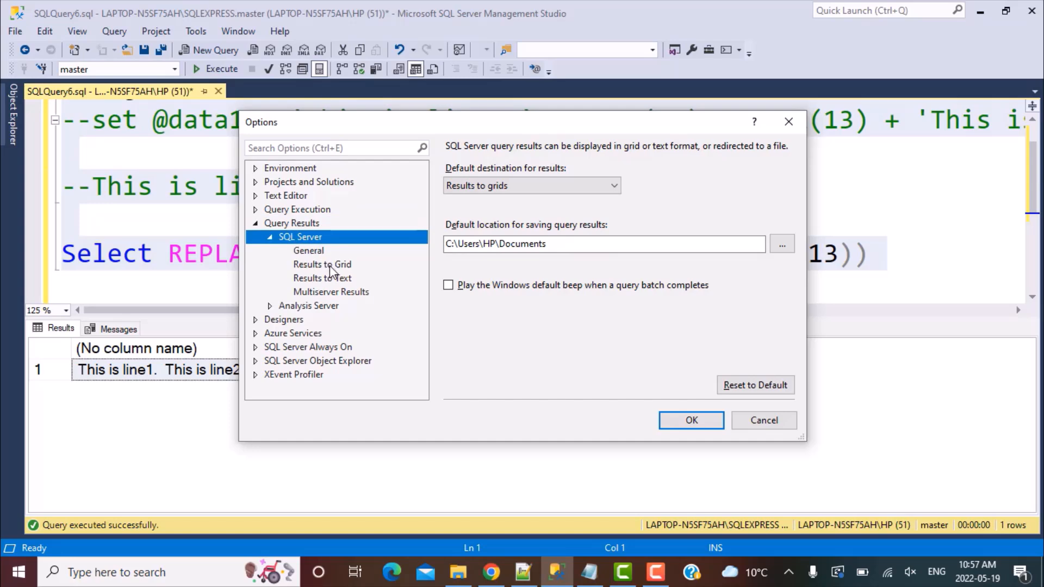
pyautogui.click(322, 265)
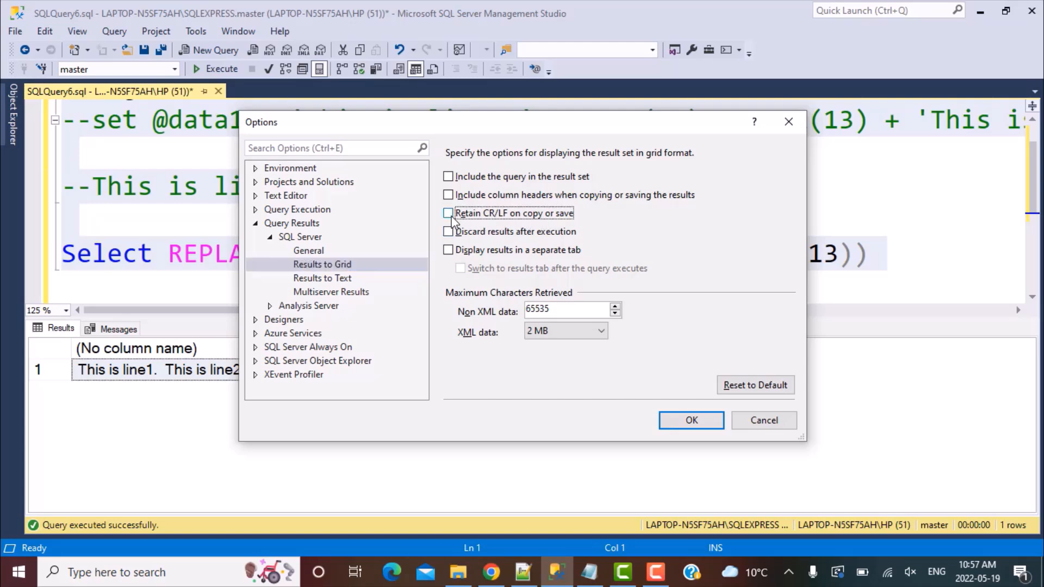
pyautogui.click(691, 420)
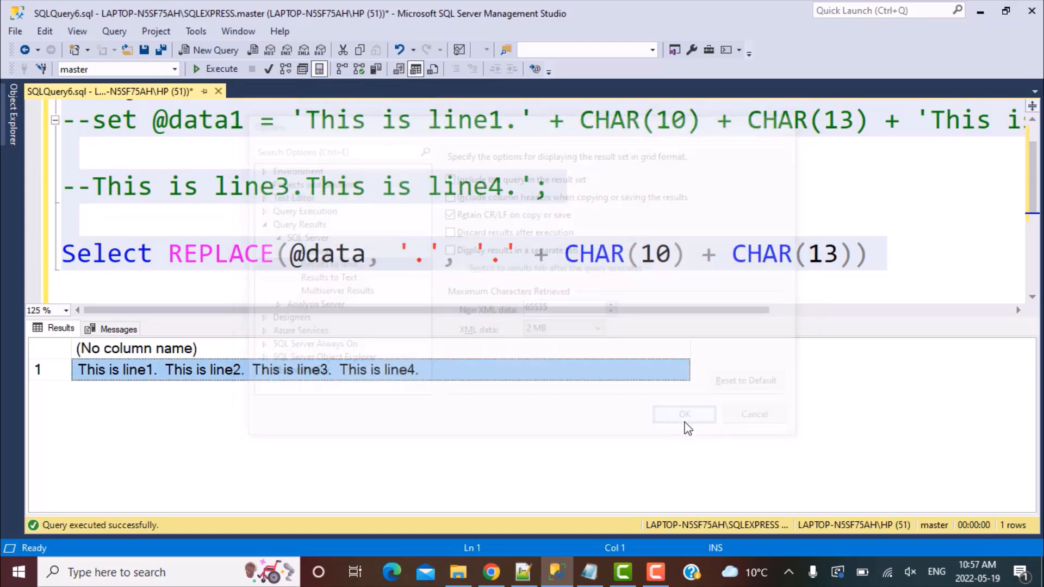
# Confirm the options and copy the REPLACE query code from SQLQuery6.
pyautogui.click(684, 415)
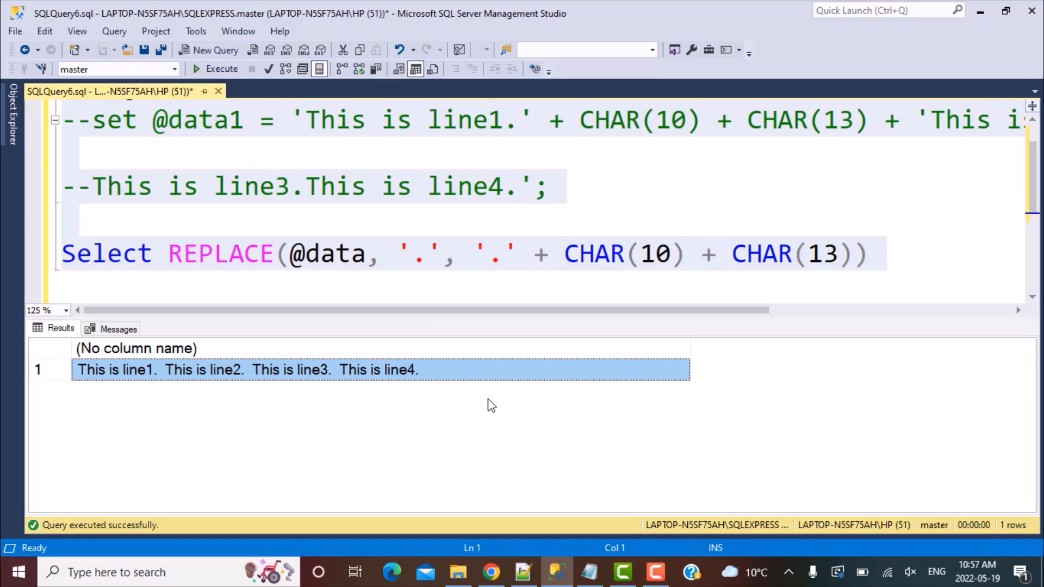
pyautogui.moveTo(469, 278)
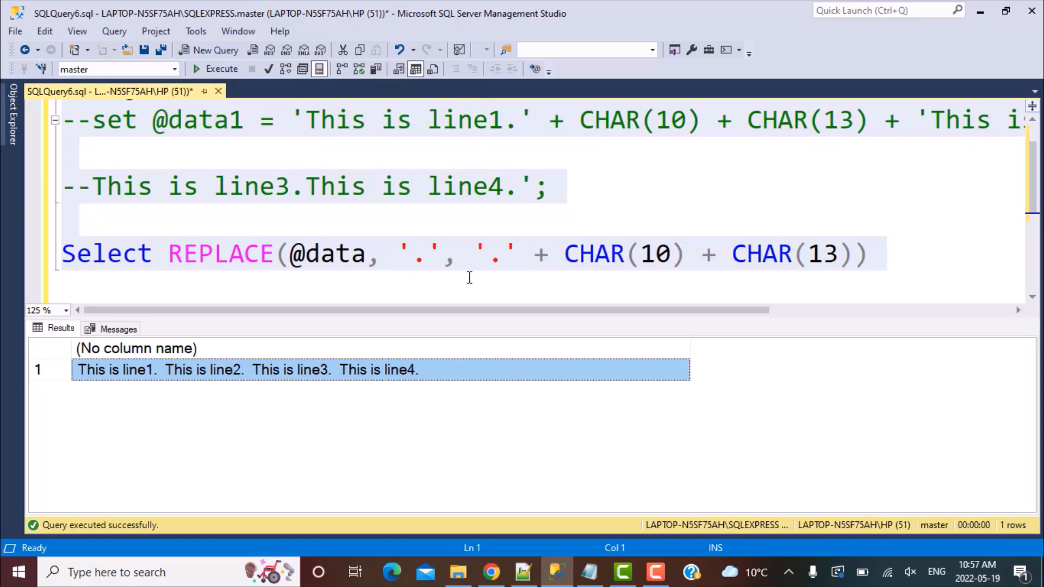
pyautogui.moveTo(734, 274)
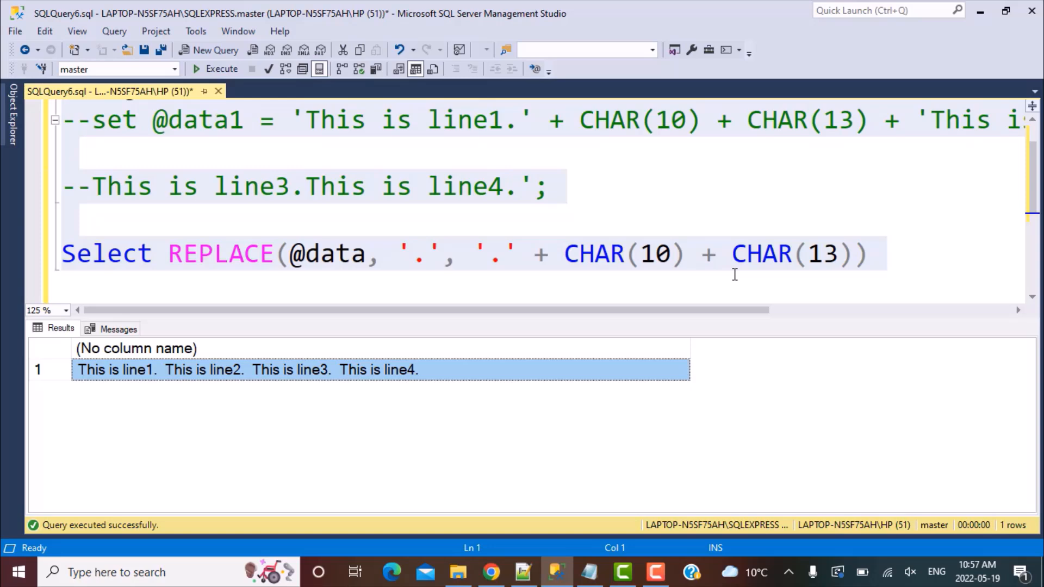
pyautogui.moveTo(156, 87)
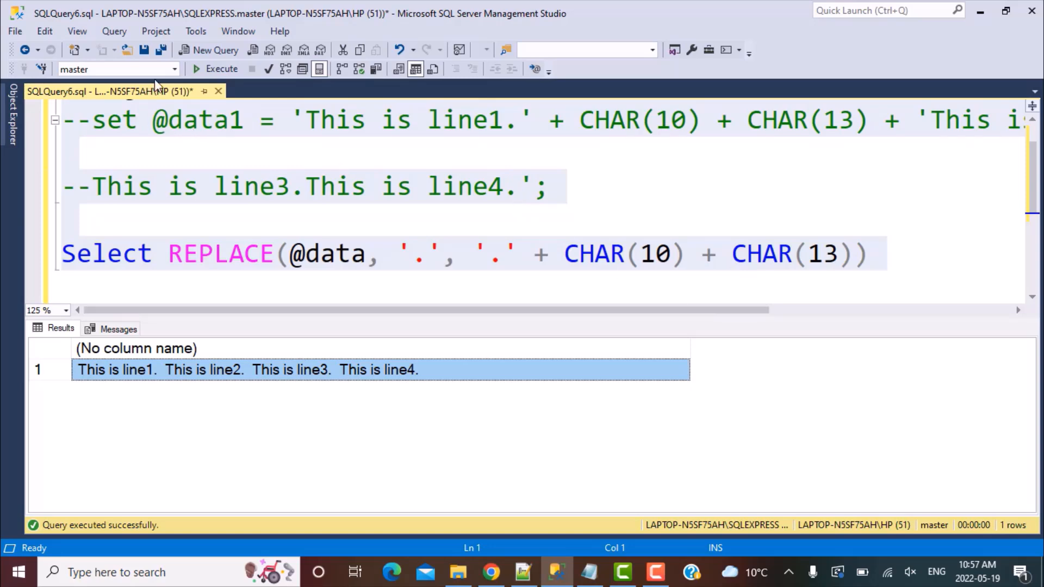
pyautogui.click(208, 50)
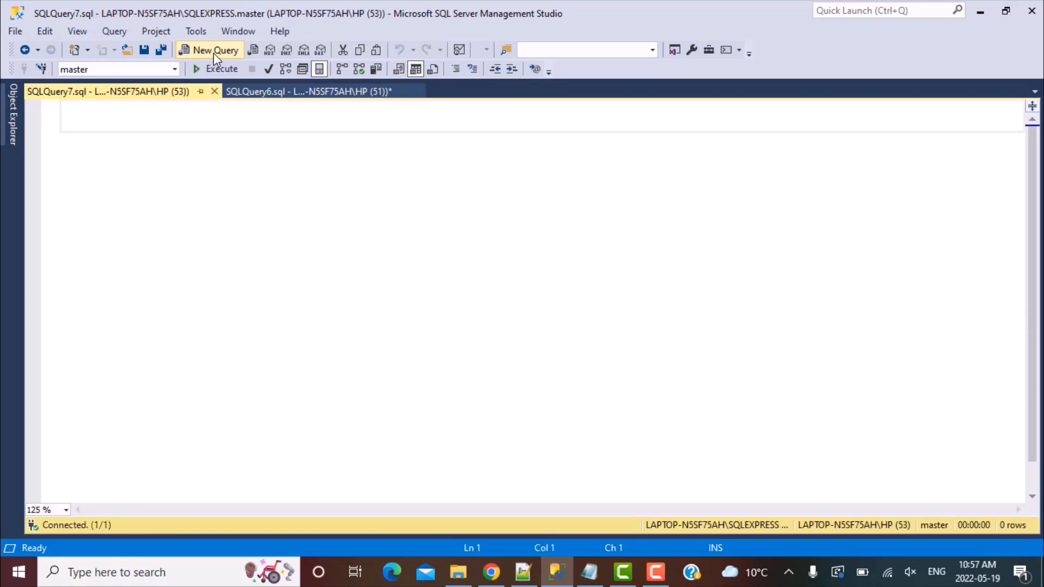
pyautogui.click(308, 91)
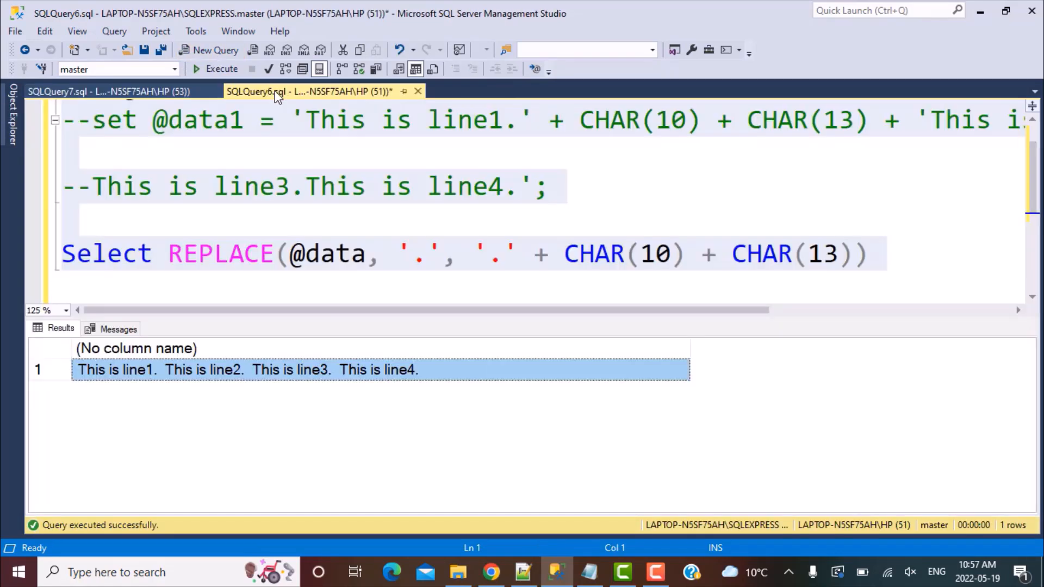
pyautogui.click(100, 91)
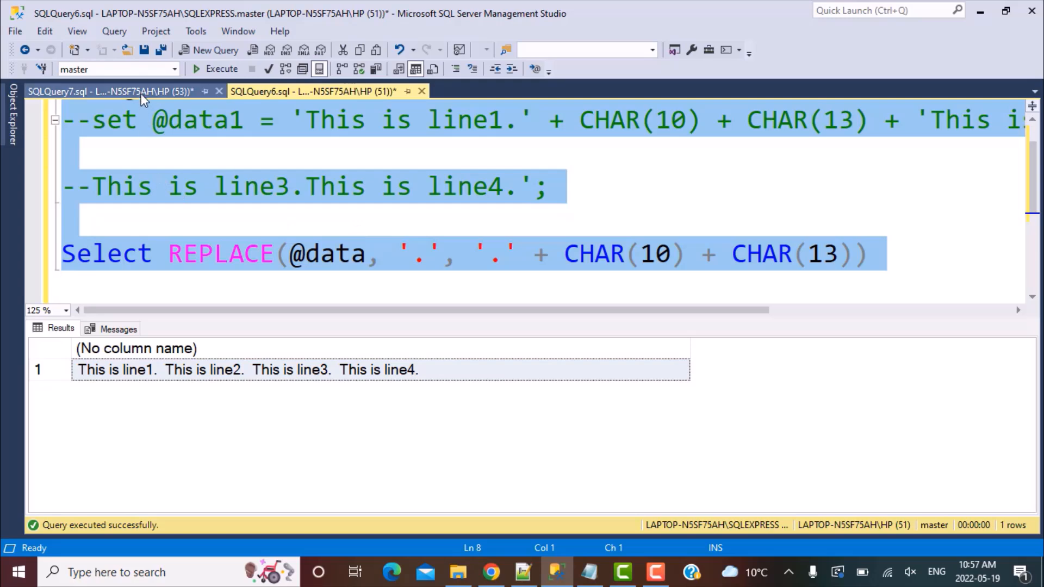
# Paste the query into new tab SQLQuery7, execute it and copy the result cell.
pyautogui.click(107, 91)
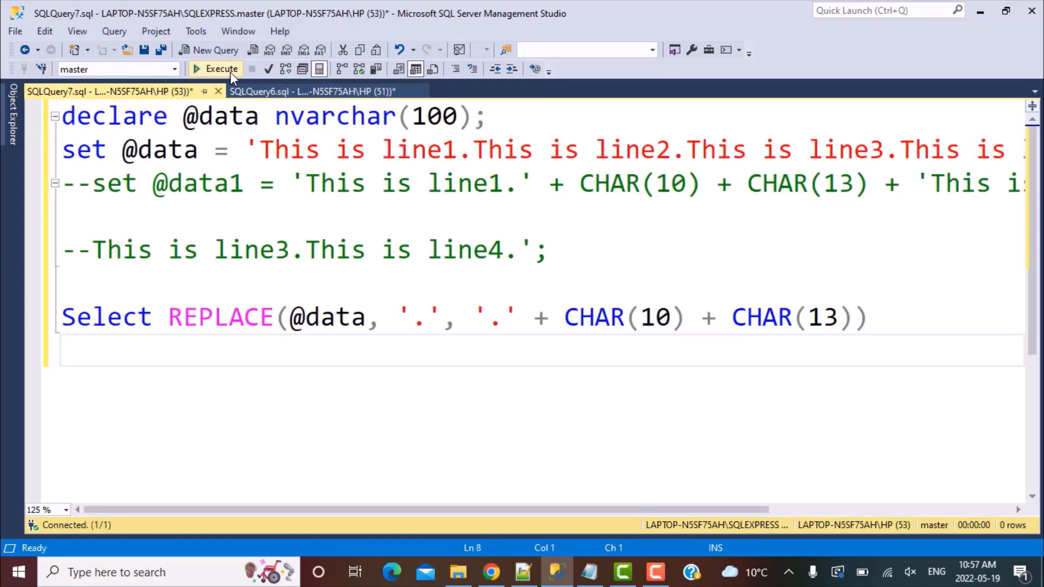
pyautogui.click(215, 69)
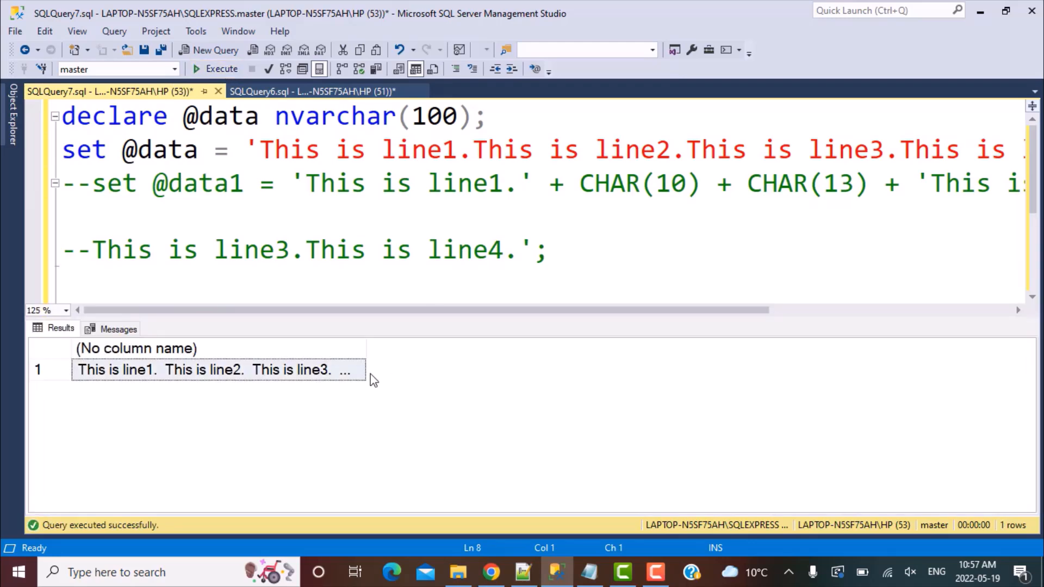
pyautogui.click(219, 370)
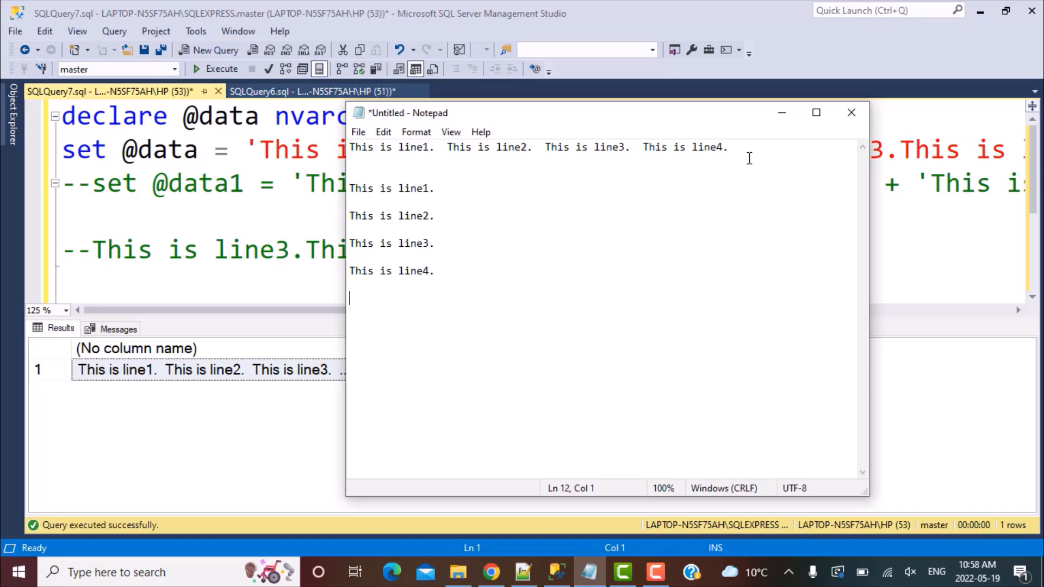
pyautogui.moveTo(488, 205)
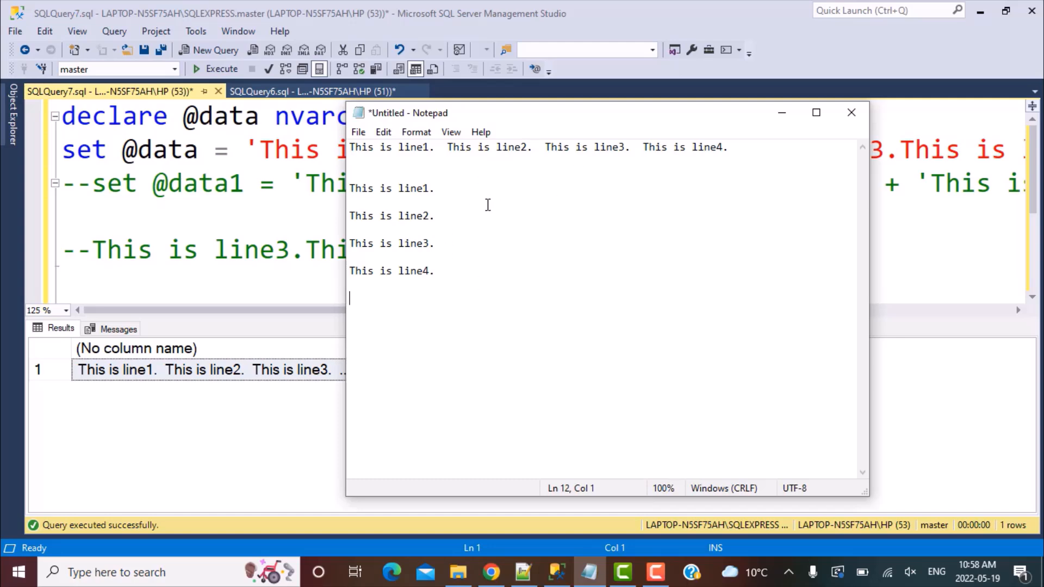
pyautogui.moveTo(489, 209)
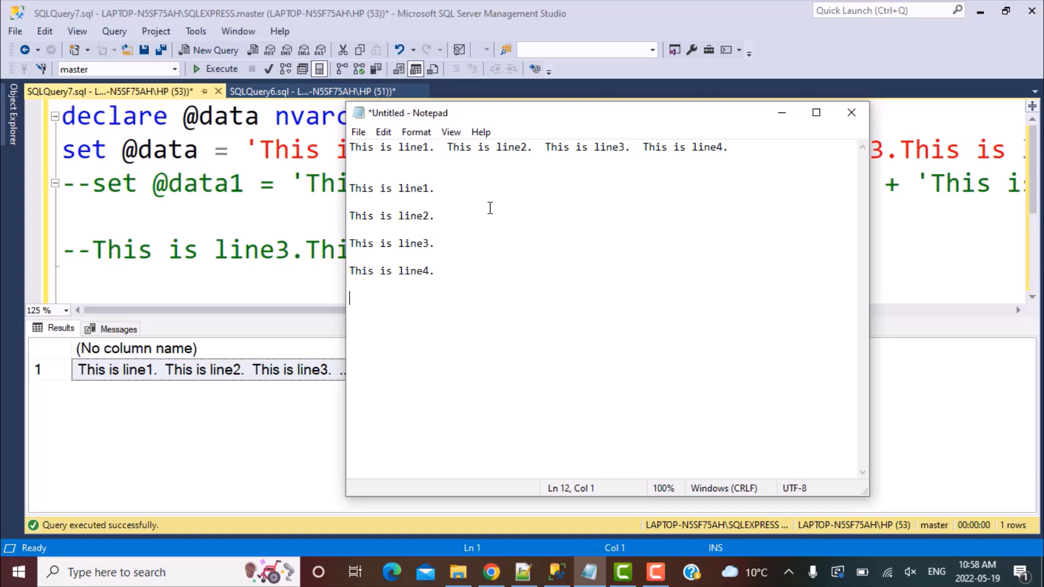